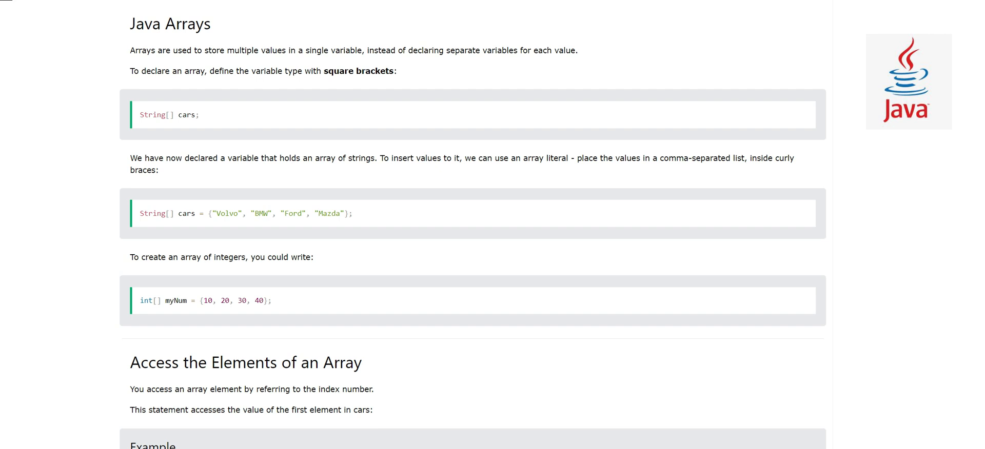
mouse_move(365, 168)
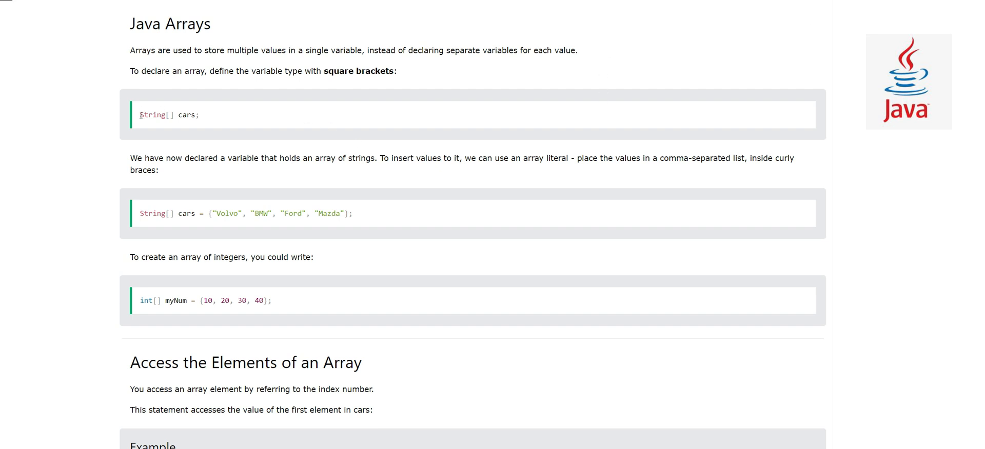
Review the String[] cars and int[] myNum declarations, then launch the cars[0] example in the Try-it editor
double_click(151, 115)
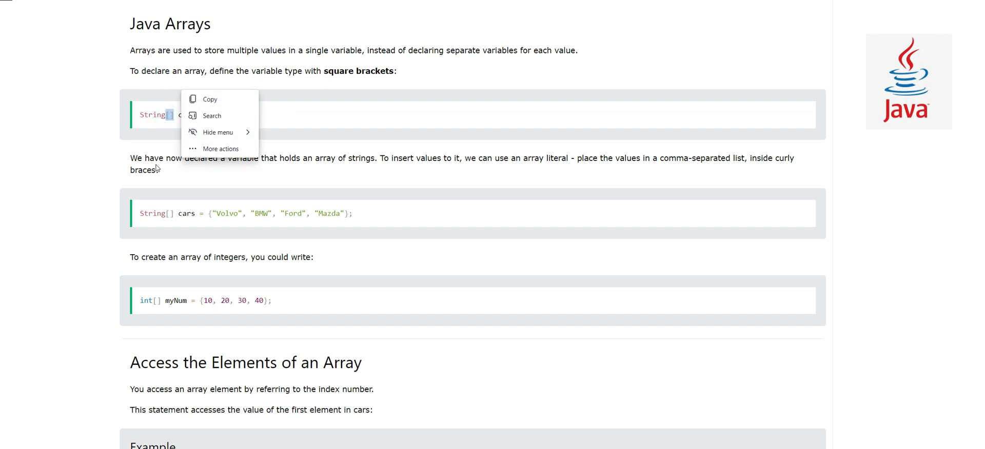
left_click(197, 128)
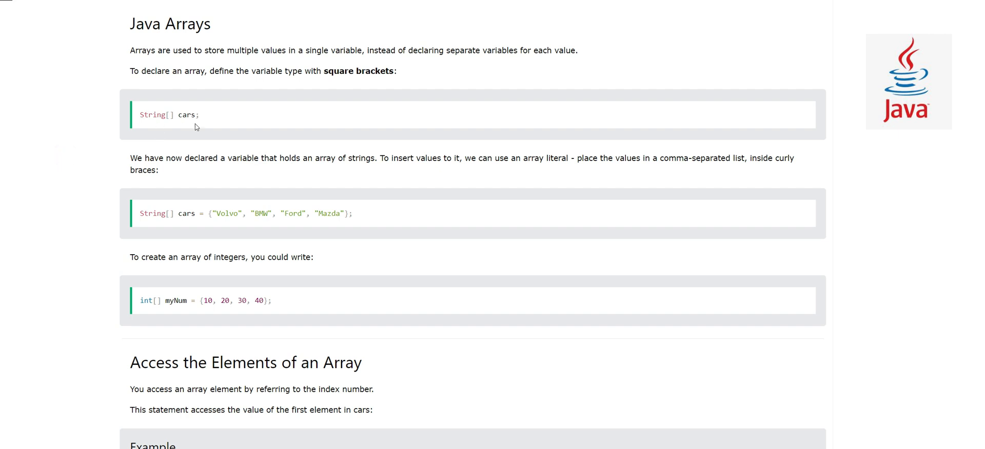
mouse_move(172, 134)
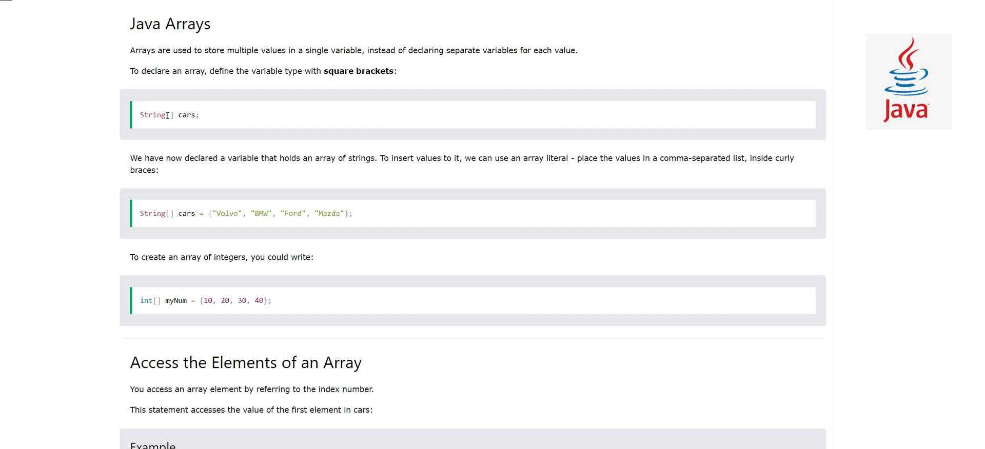
mouse_move(172, 123)
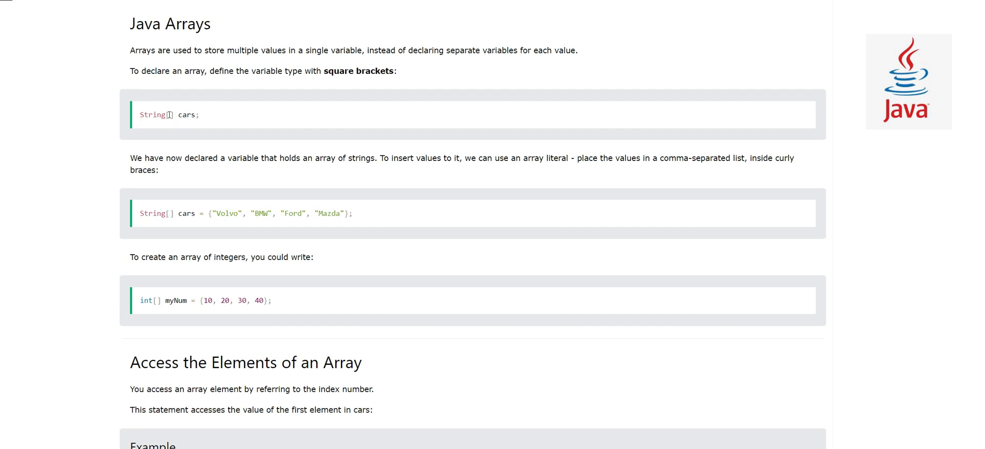
mouse_move(203, 118)
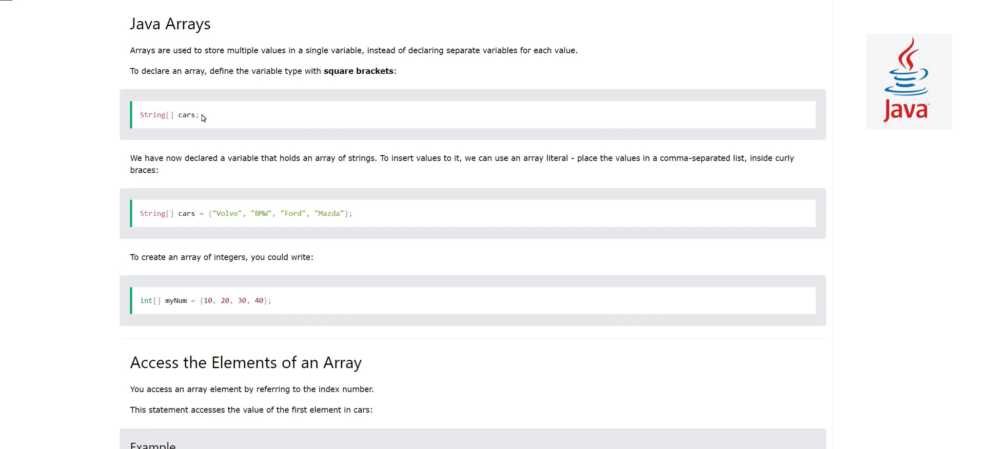
mouse_move(98, 173)
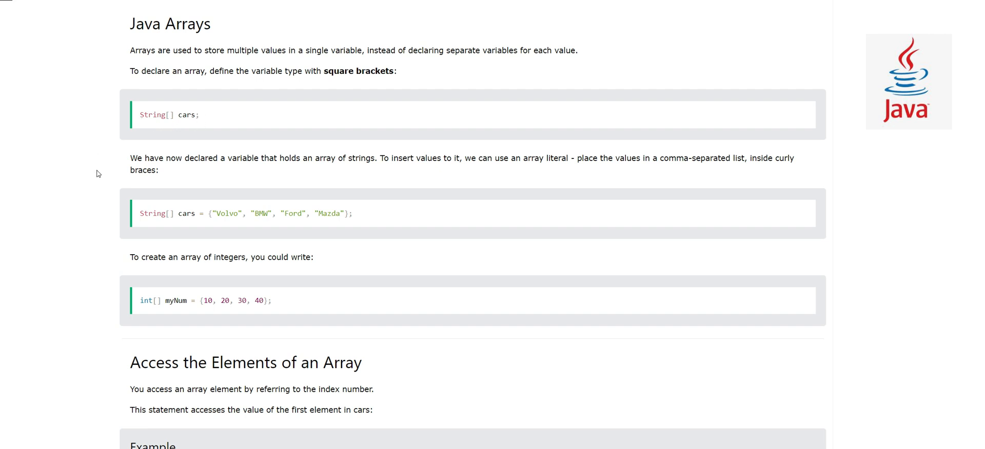
mouse_move(204, 169)
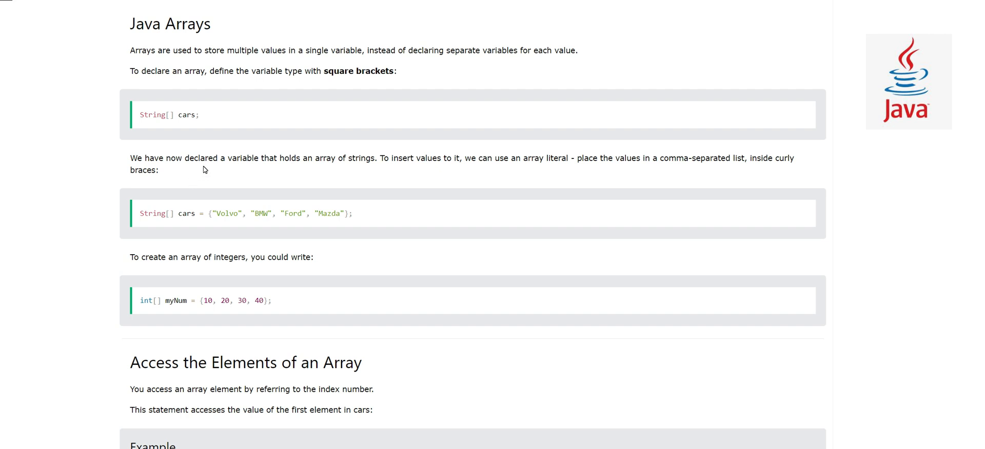
mouse_move(371, 184)
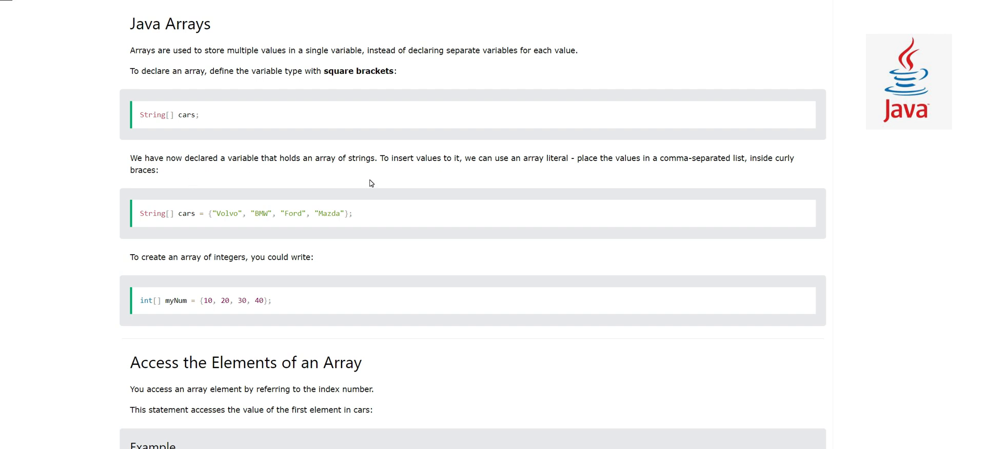
mouse_move(215, 213)
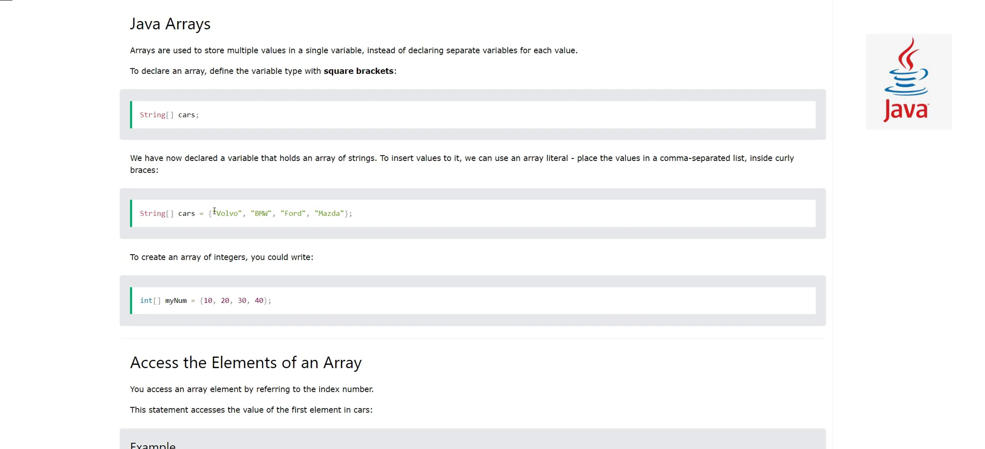
mouse_move(611, 203)
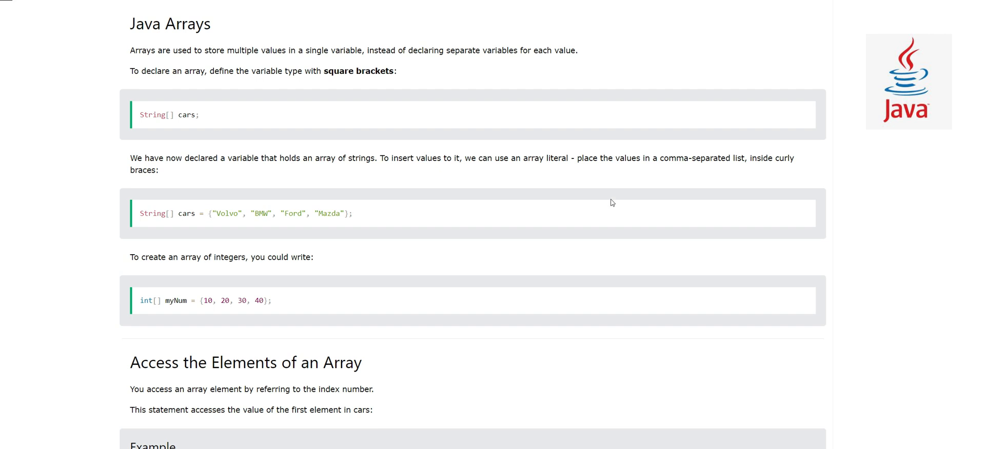
mouse_move(683, 178)
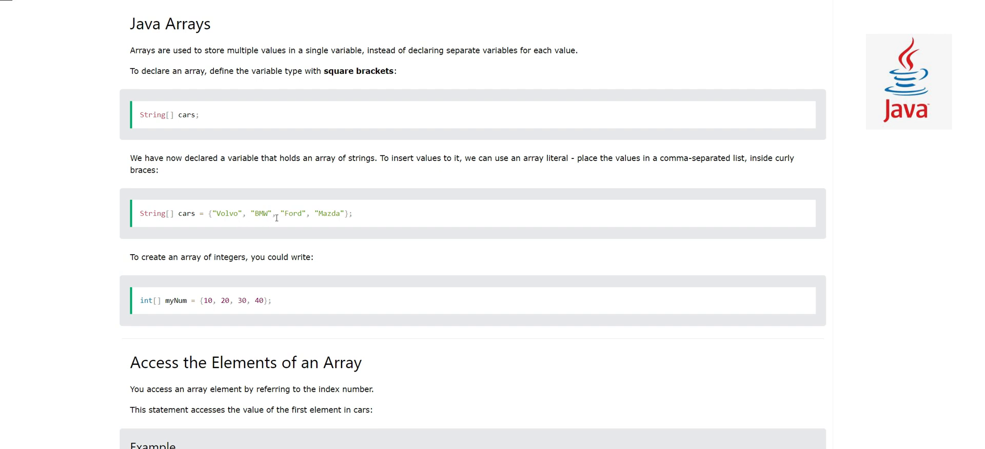
mouse_move(214, 234)
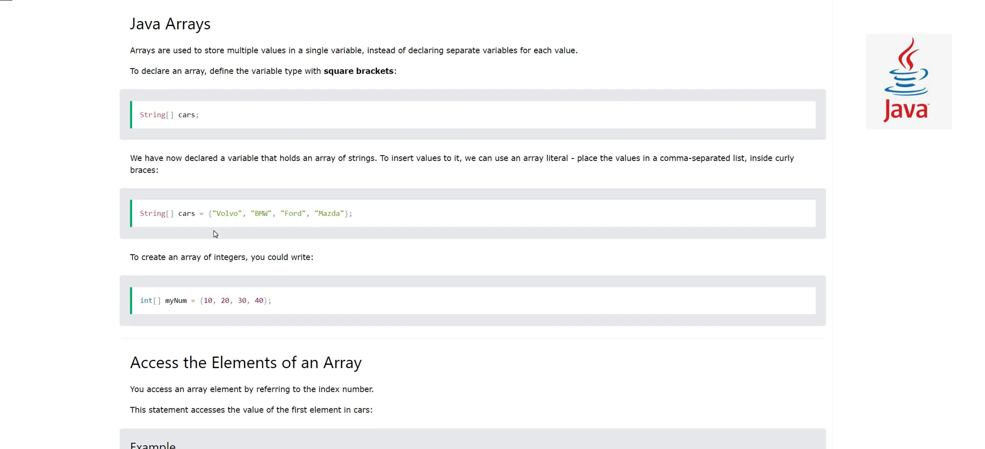
mouse_move(230, 223)
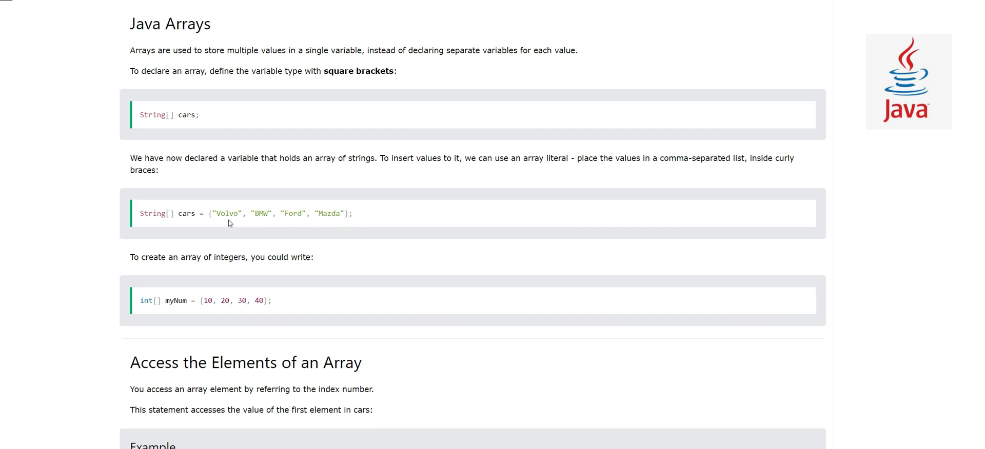
mouse_move(228, 224)
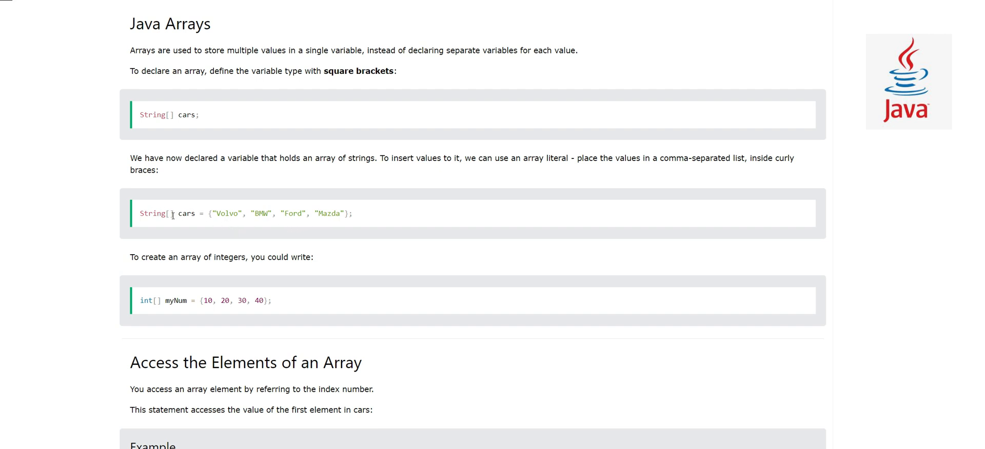
mouse_move(158, 223)
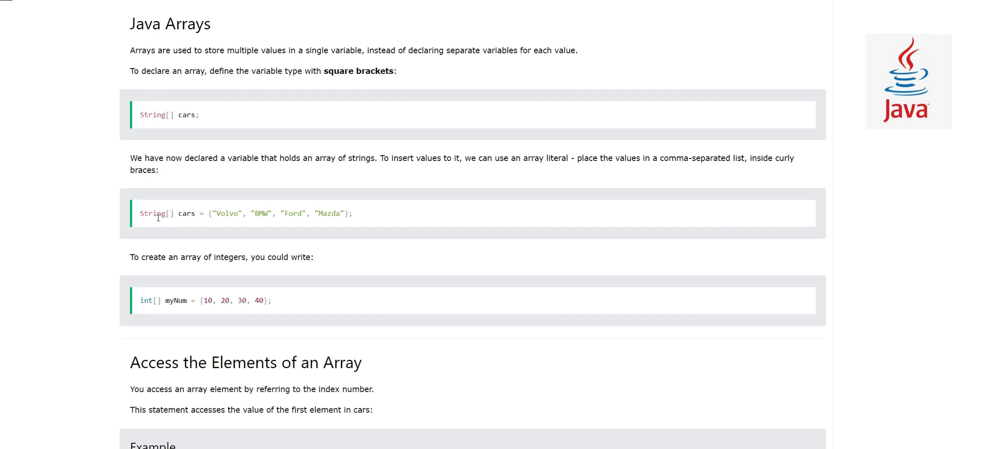
mouse_move(221, 216)
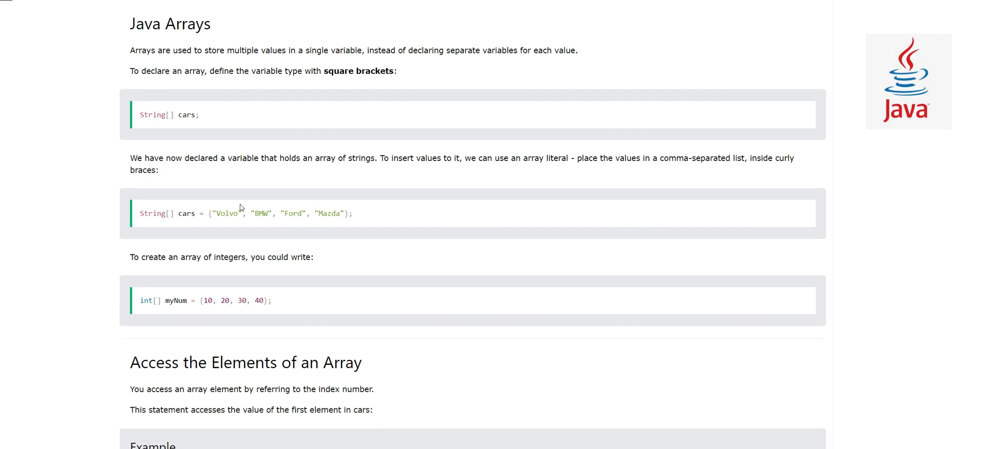
left_click(214, 213)
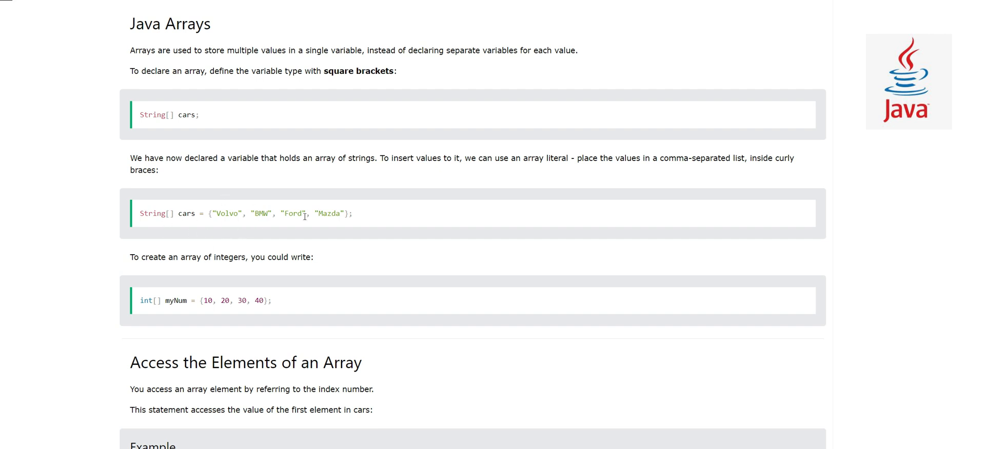
mouse_move(239, 225)
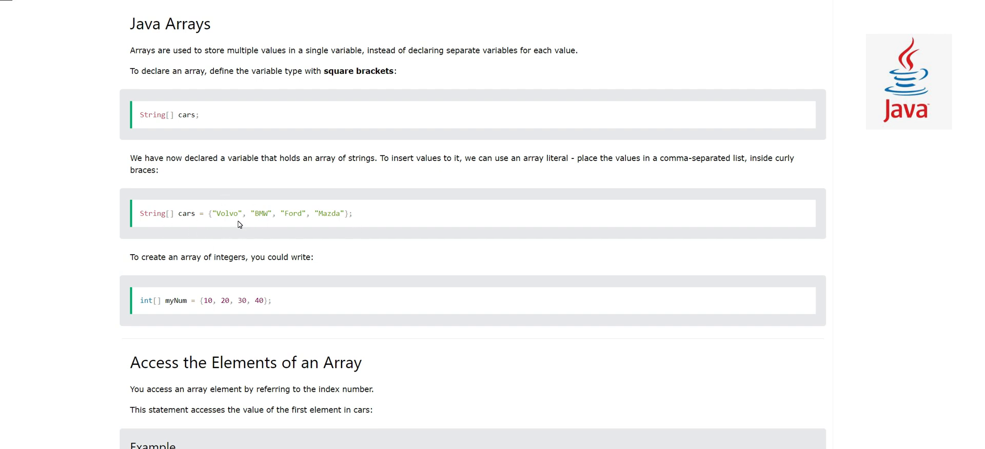
mouse_move(232, 244)
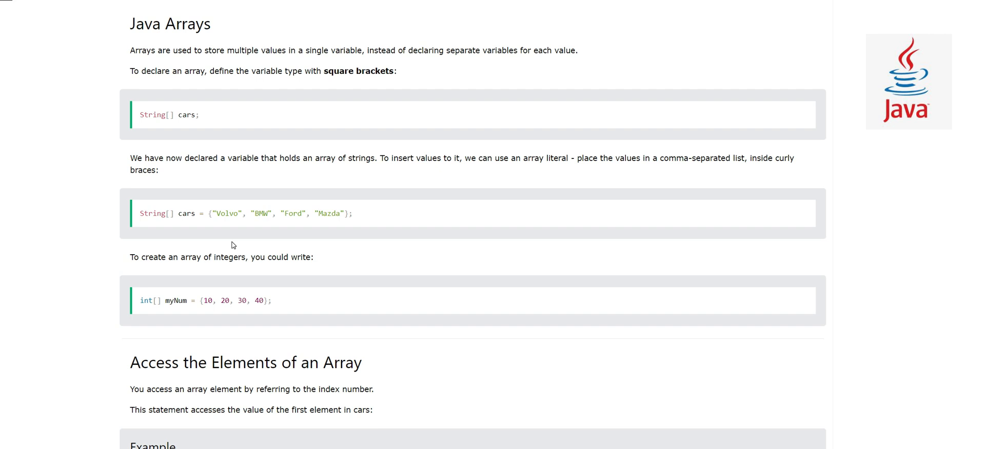
mouse_move(154, 224)
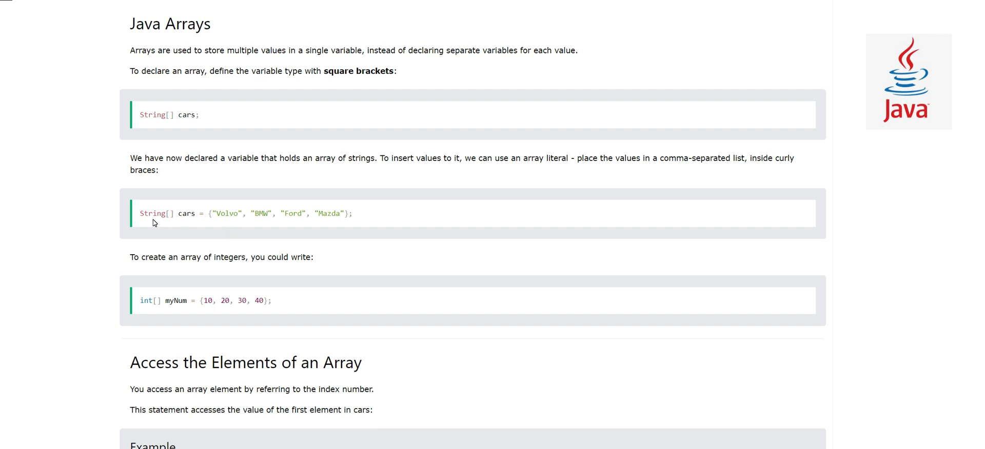
mouse_move(160, 255)
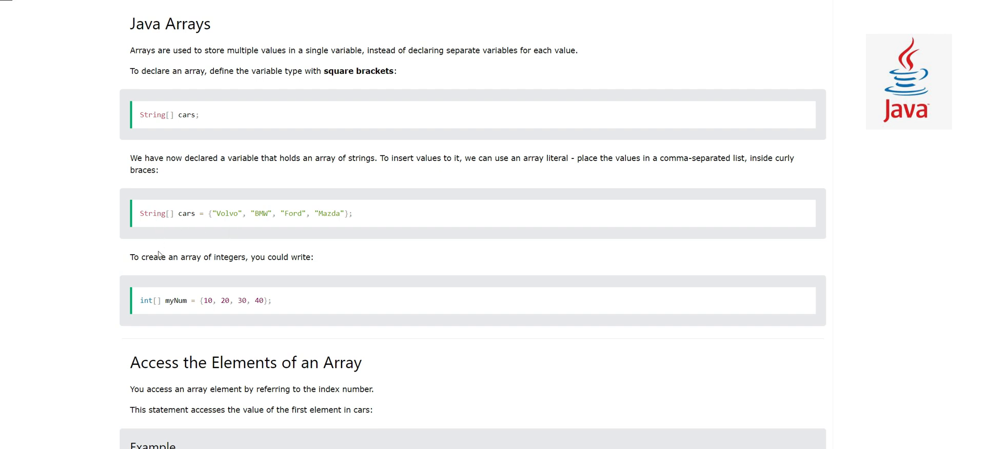
mouse_move(158, 253)
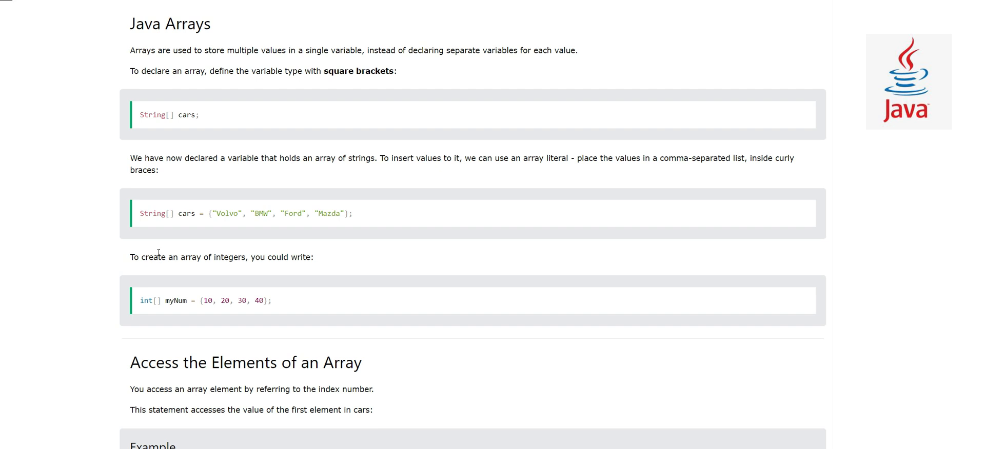
scroll("down", 3)
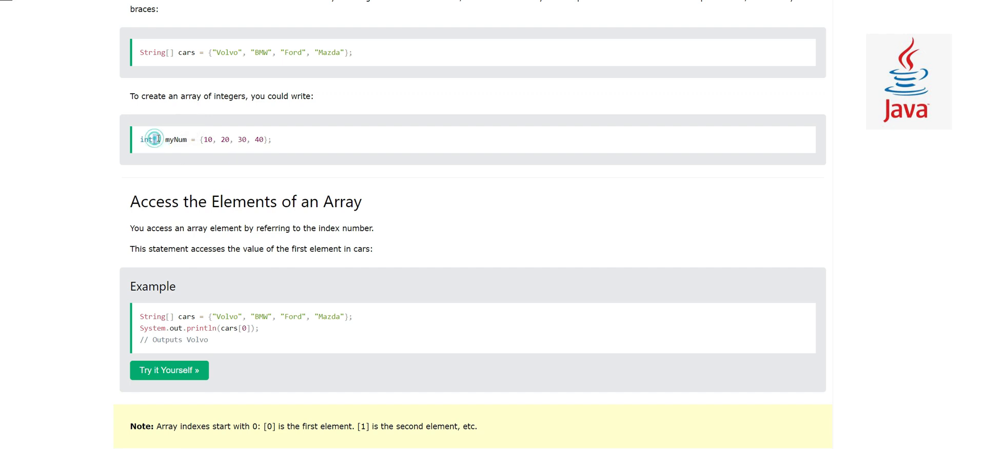
double_click(154, 139)
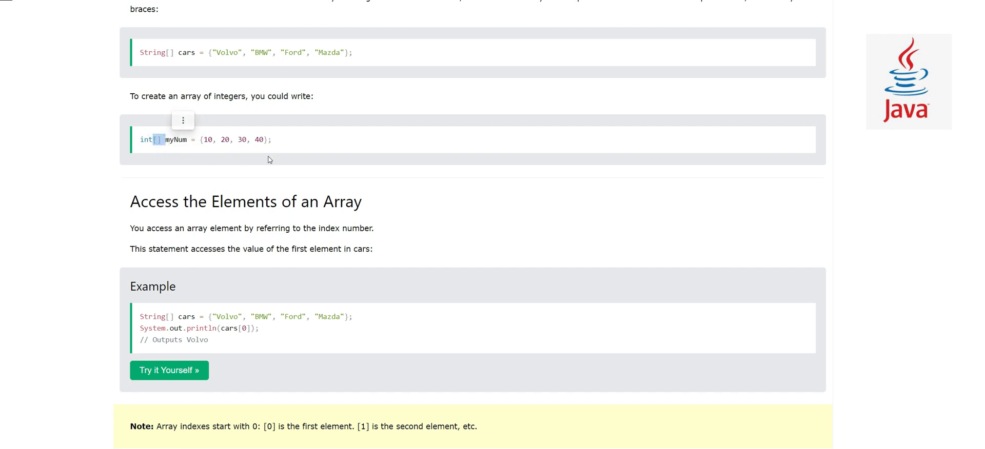
mouse_move(143, 155)
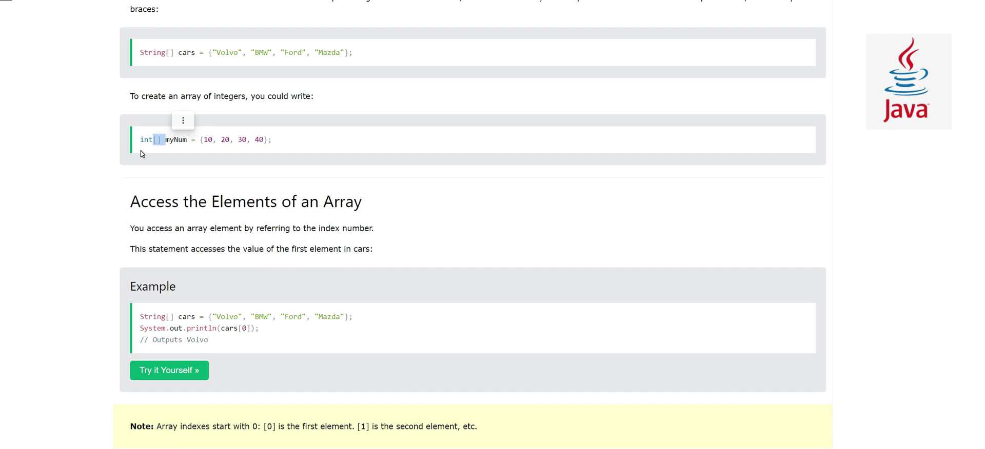
scroll("down", 3)
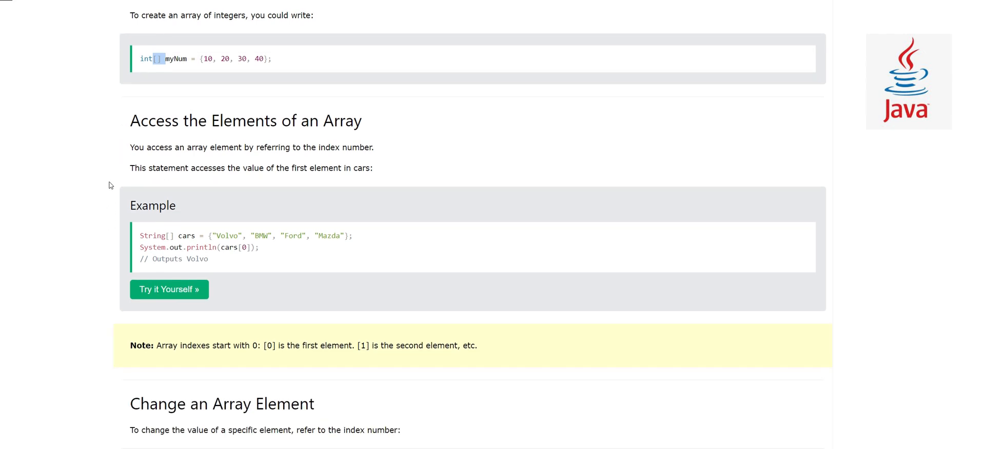
mouse_move(176, 61)
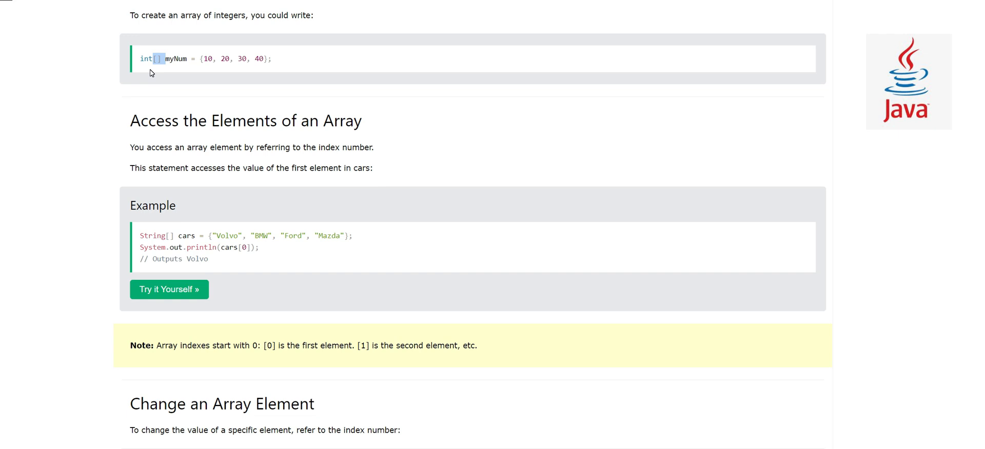
mouse_move(158, 87)
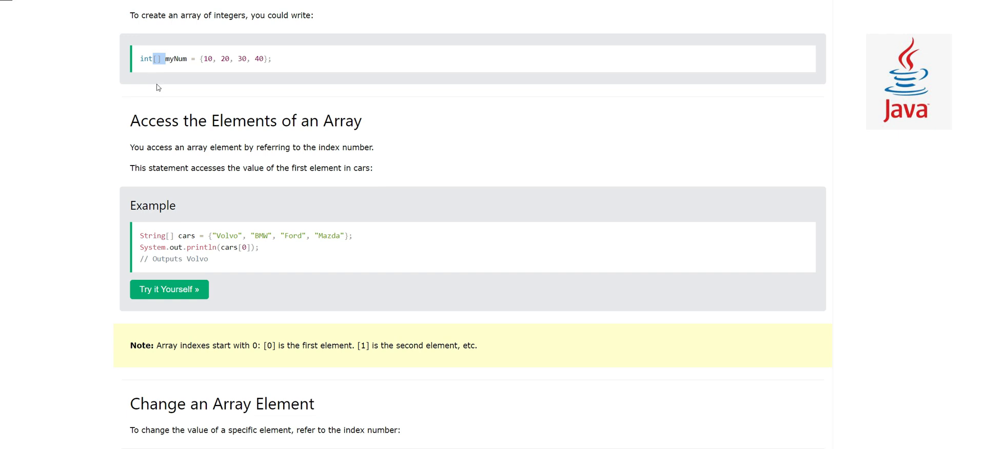
mouse_move(220, 159)
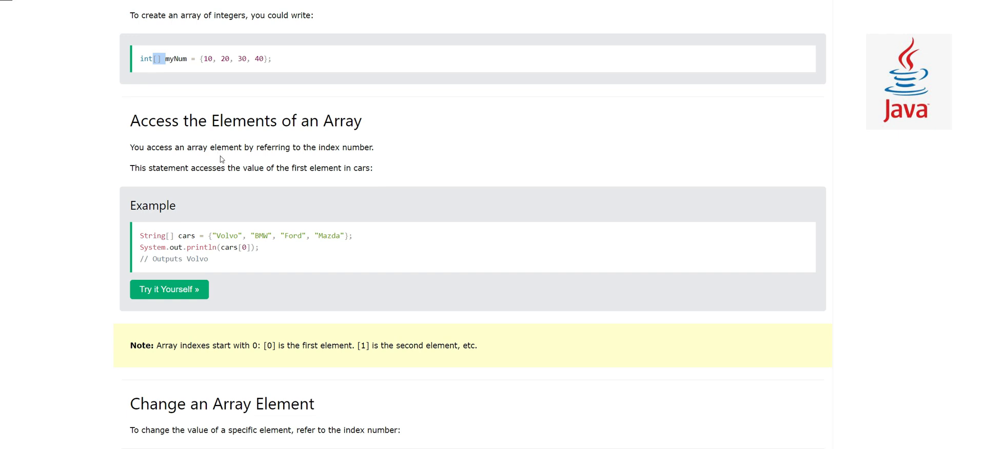
mouse_move(105, 181)
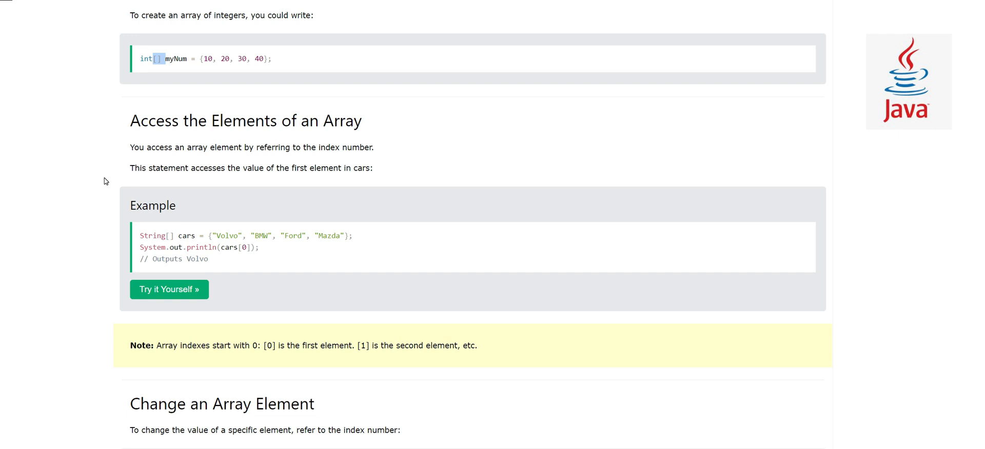
mouse_move(218, 244)
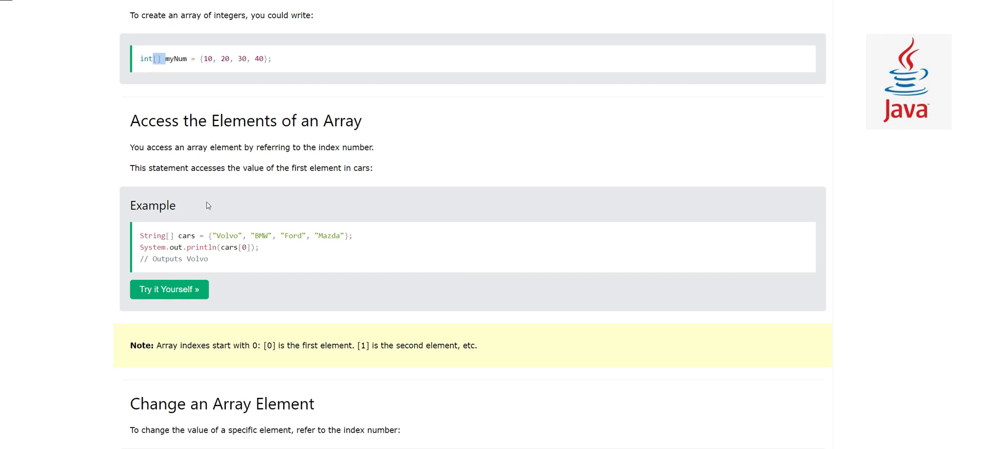
mouse_move(229, 232)
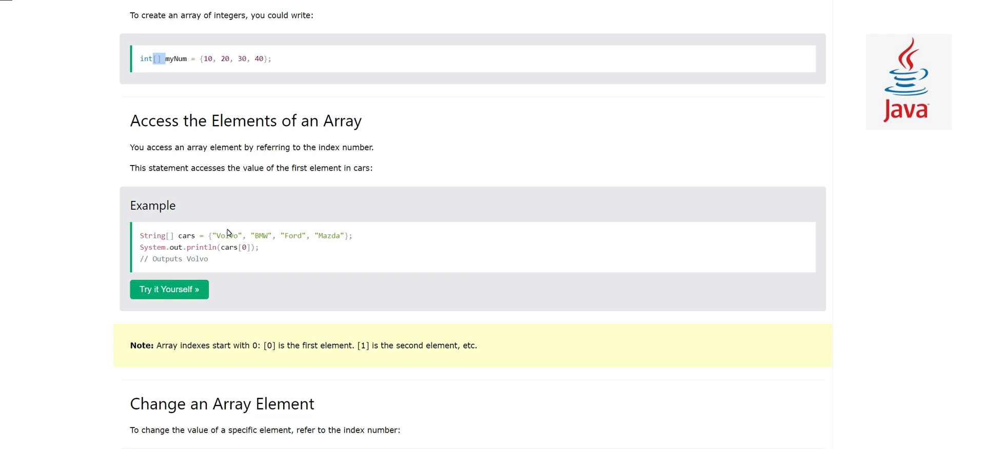
mouse_move(299, 246)
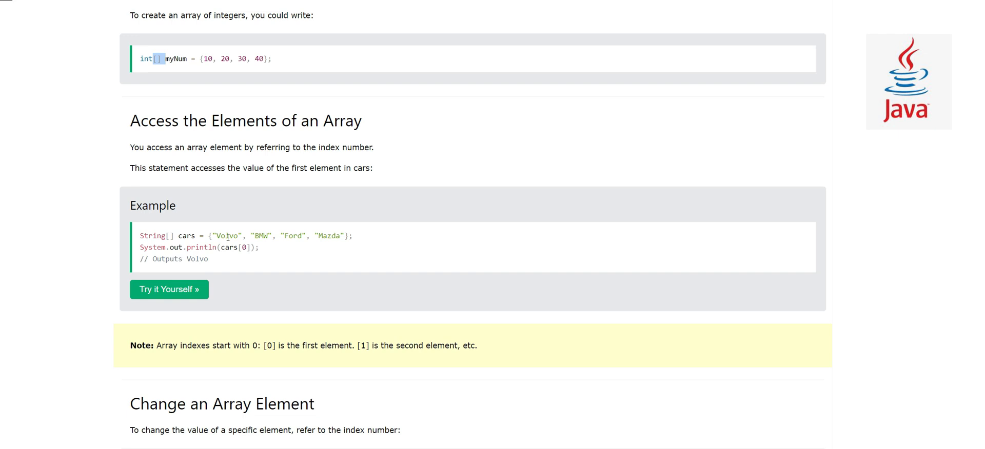
mouse_move(265, 243)
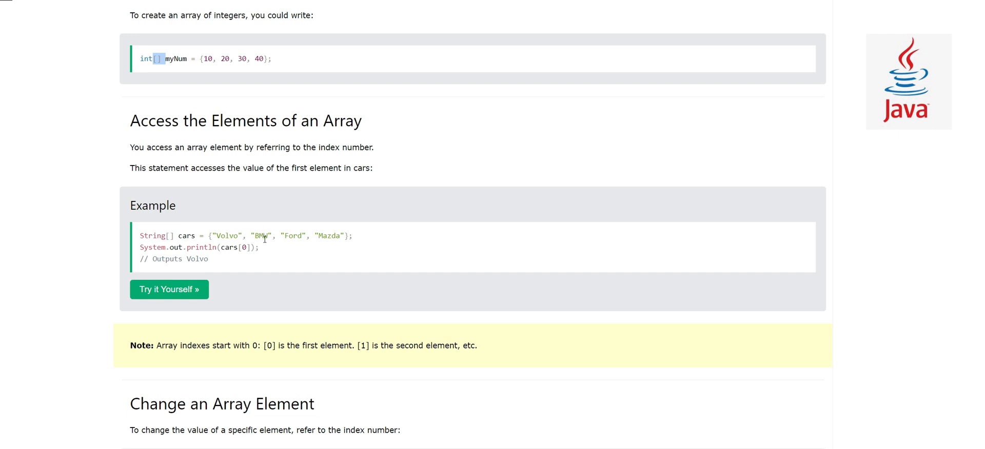
mouse_move(263, 246)
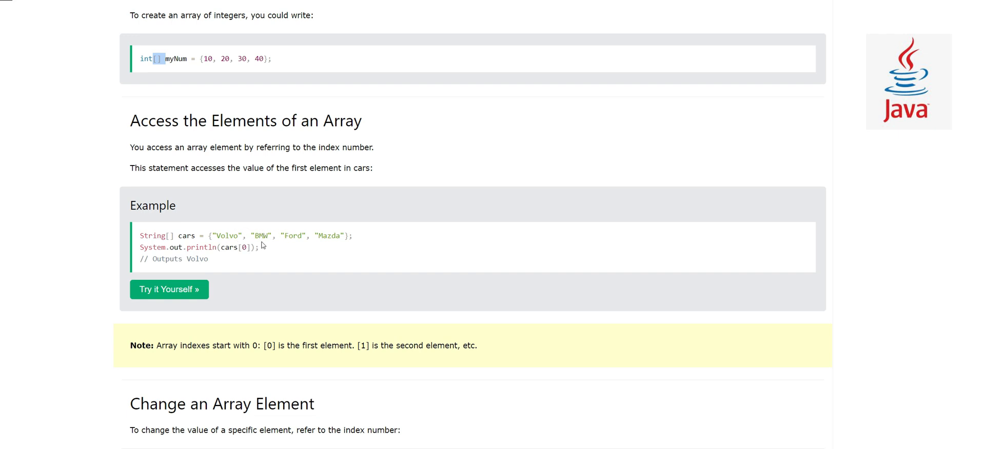
mouse_move(325, 239)
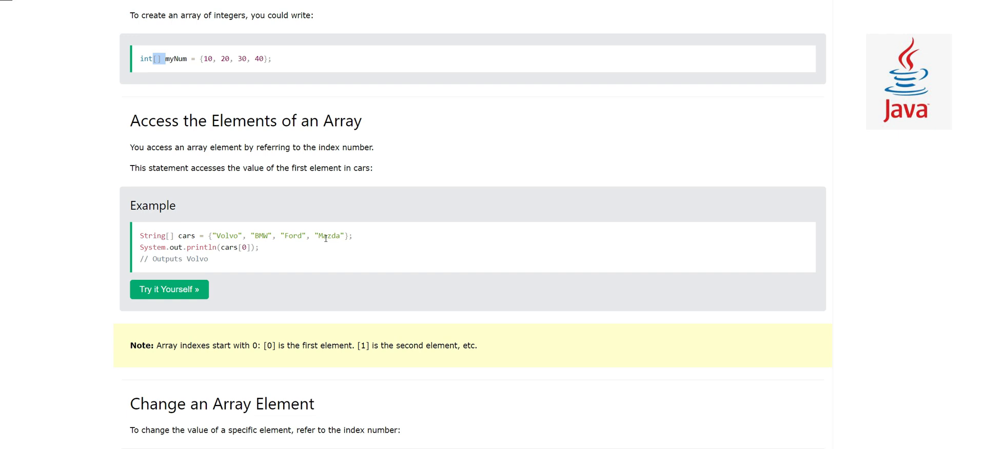
mouse_move(330, 240)
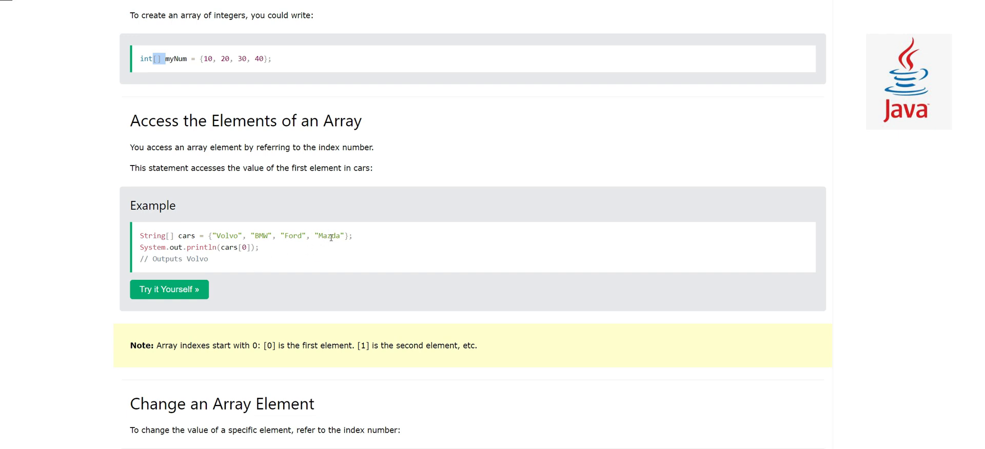
mouse_move(237, 244)
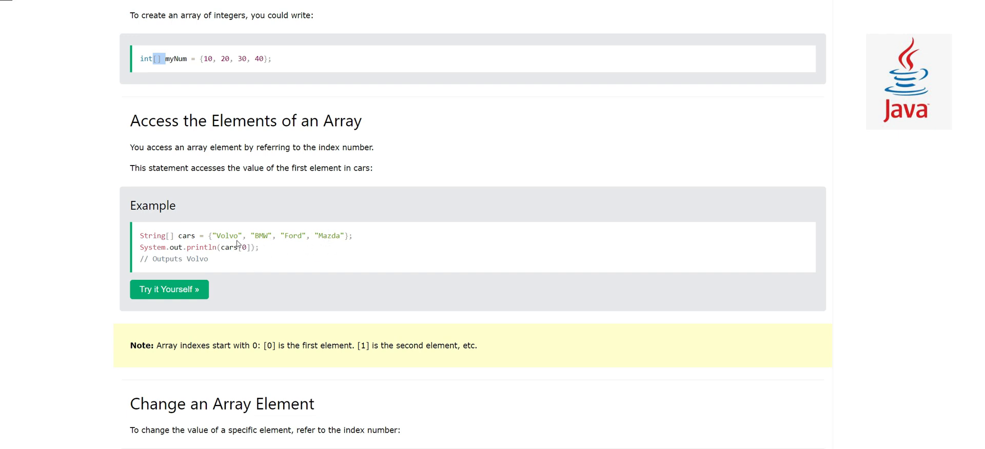
mouse_move(333, 164)
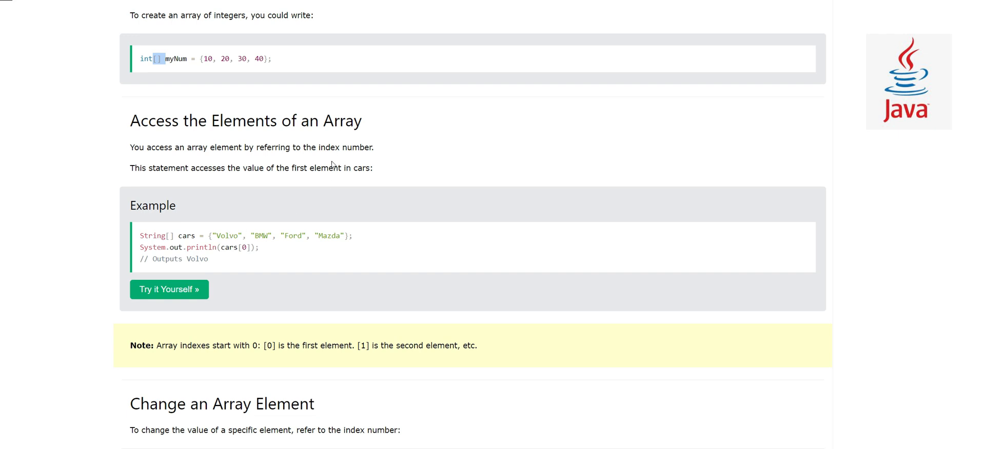
mouse_move(273, 258)
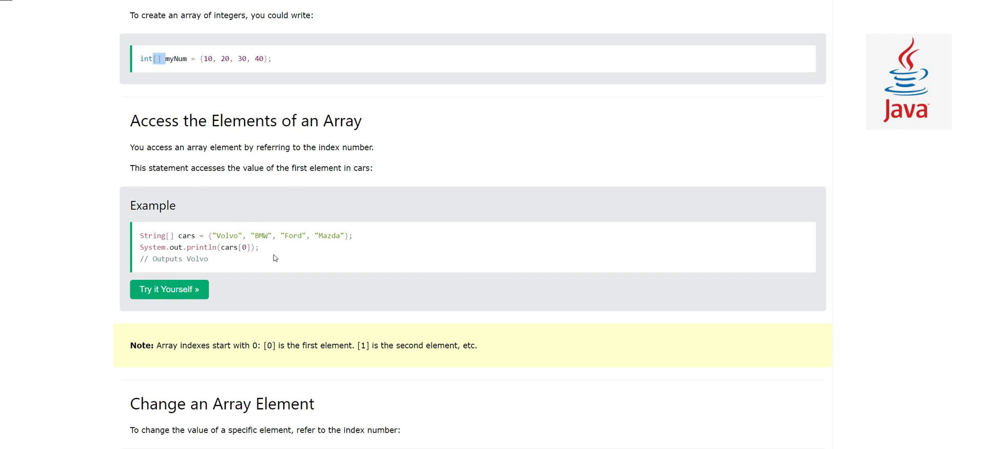
mouse_move(237, 248)
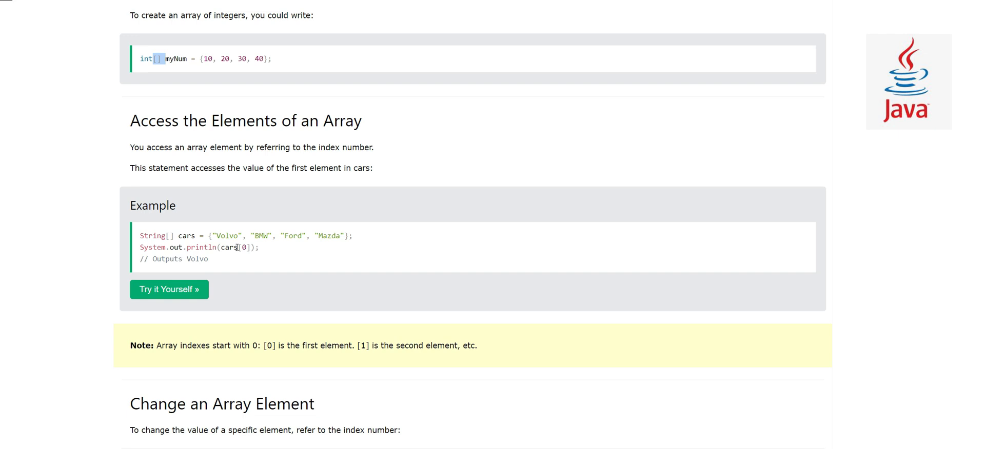
mouse_move(265, 248)
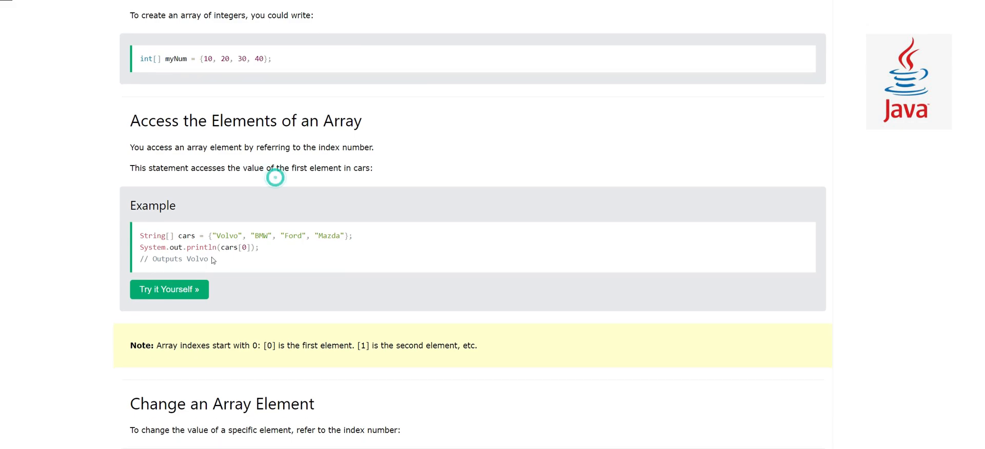
left_click(169, 289)
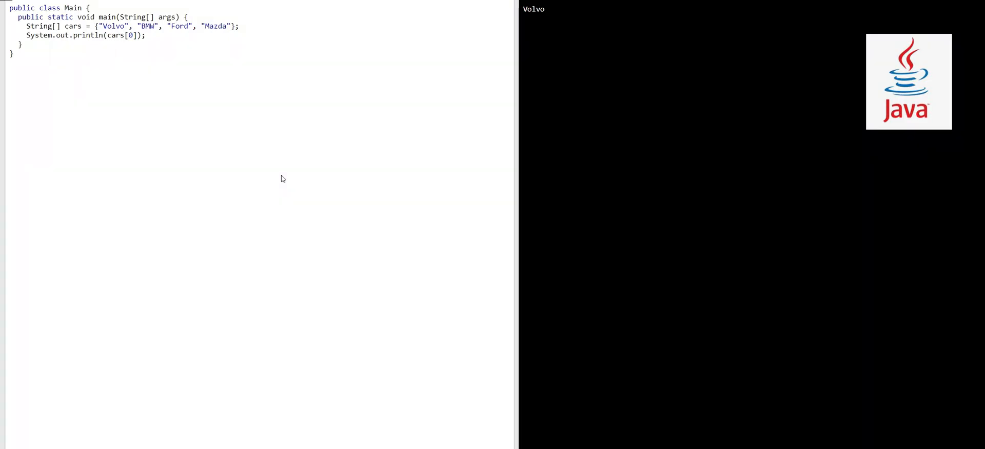
mouse_move(4, 6)
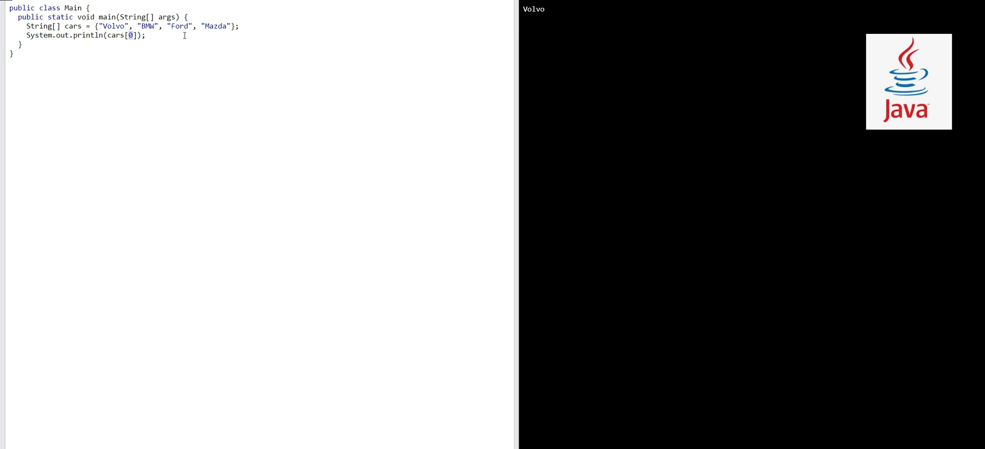
Change the printed element to cars[2] so the example outputs Ford
type("2")
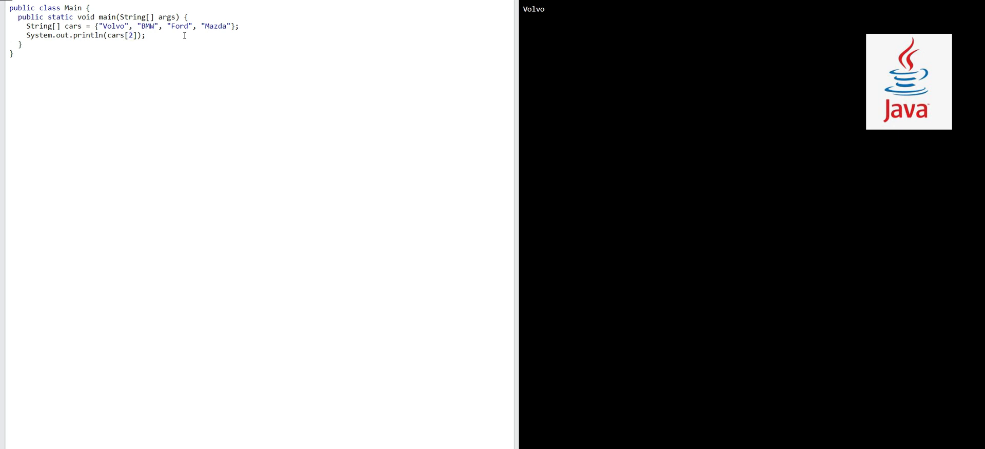
mouse_move(148, 9)
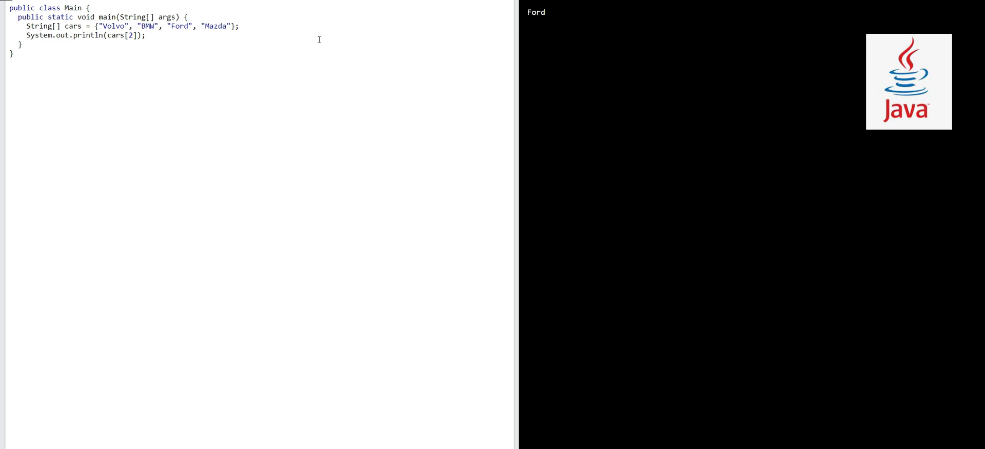
mouse_move(163, 51)
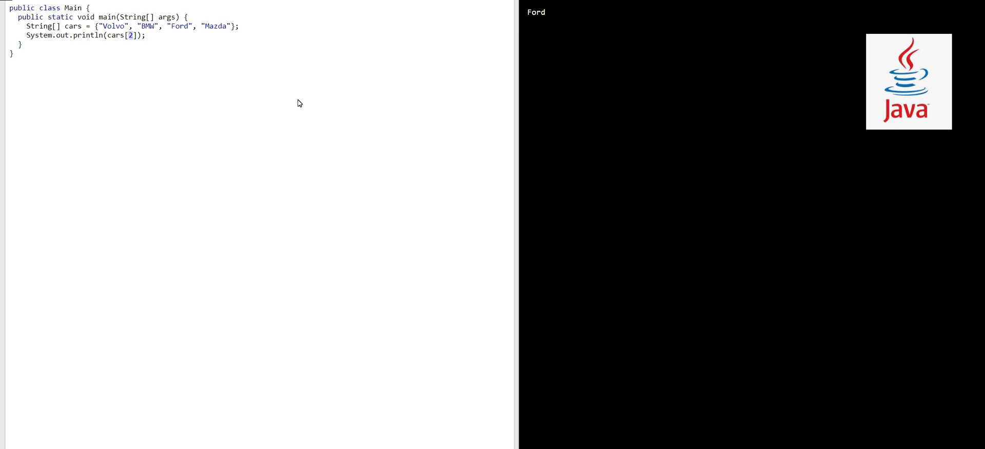
mouse_move(249, 66)
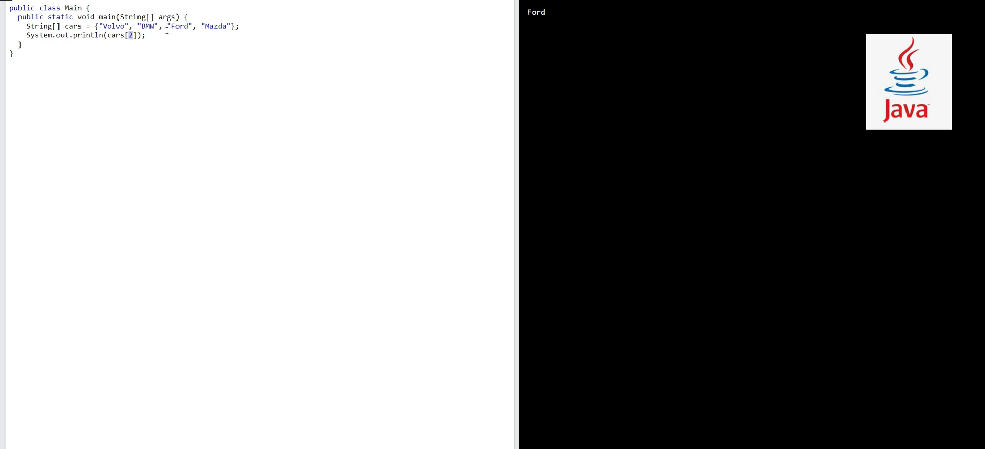
Change the index to cars[5], producing an ArrayIndexOutOfBoundsException when run
type("5")
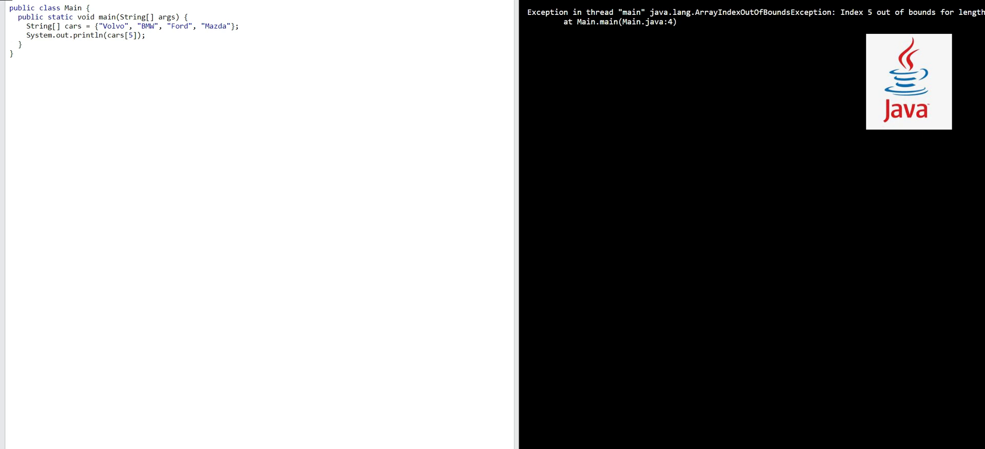
mouse_move(718, 27)
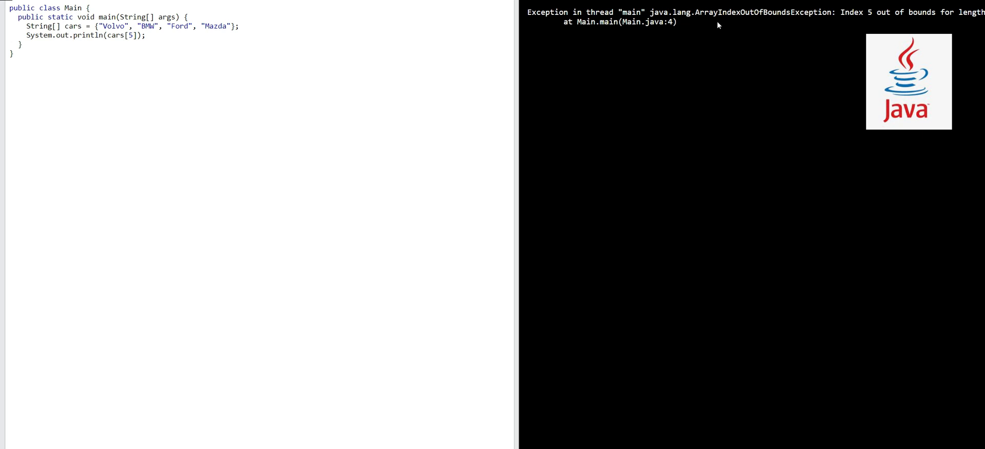
mouse_move(817, 29)
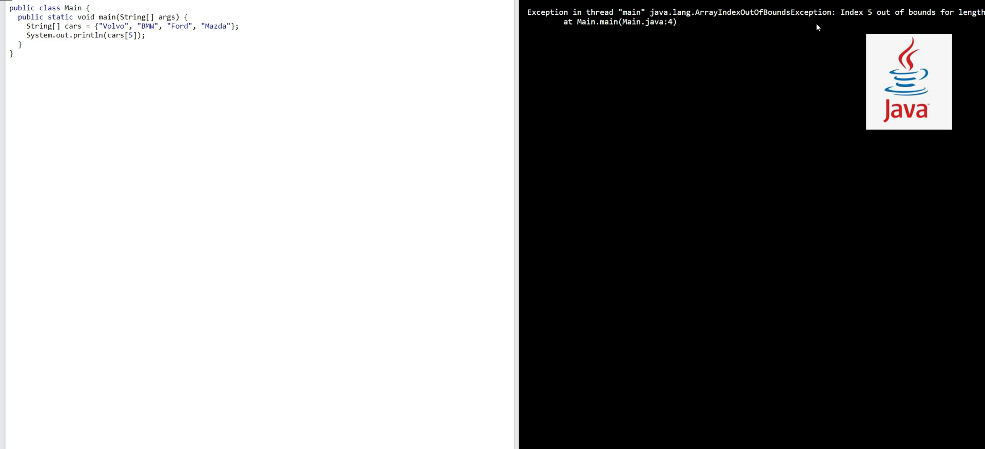
mouse_move(922, 25)
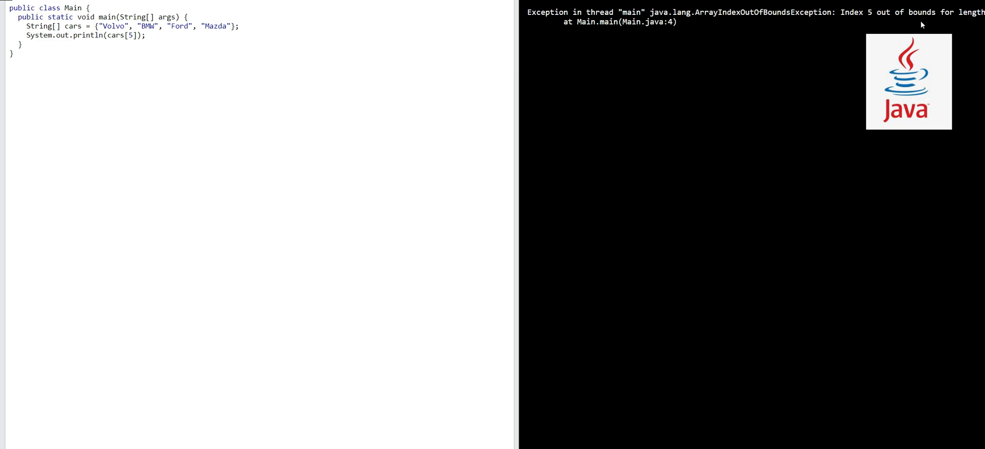
mouse_move(242, 93)
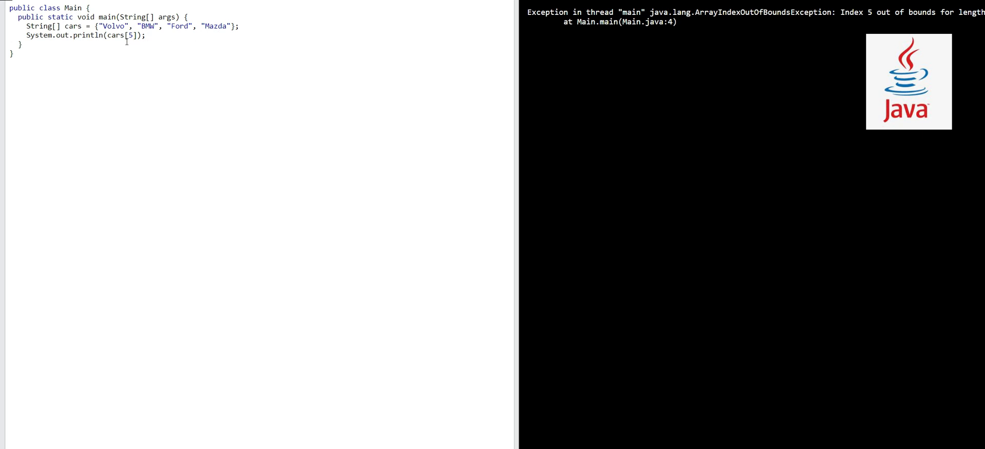
mouse_move(136, 77)
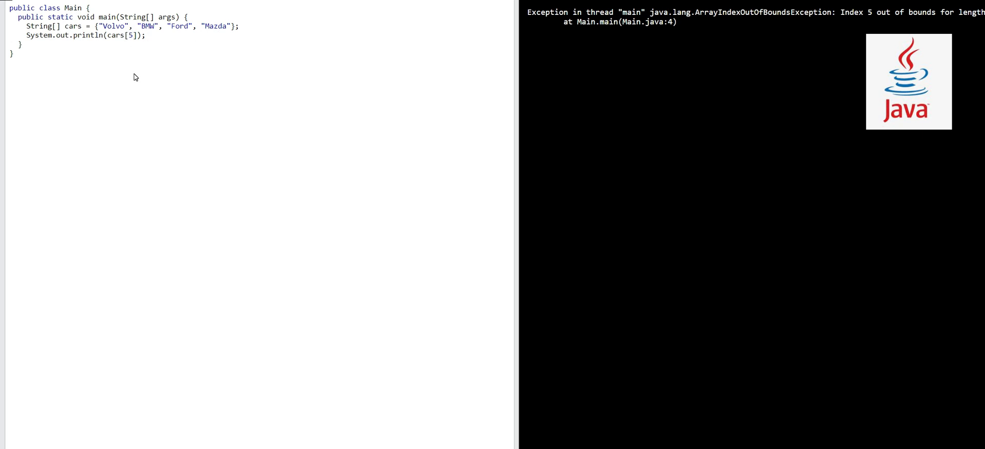
mouse_move(614, 37)
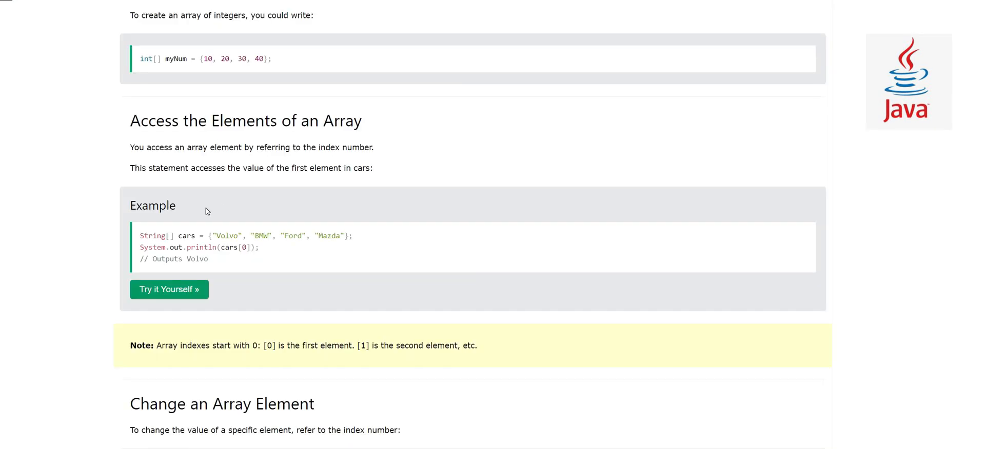
Launch the Change an Array Element example (cars[0] = "Opel") in the Try-it editor
scroll("down", 3)
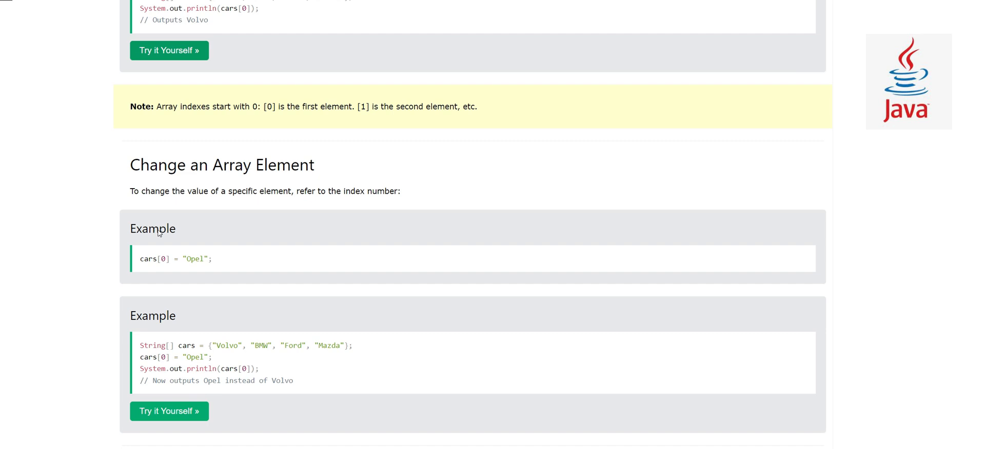
scroll("down", 3)
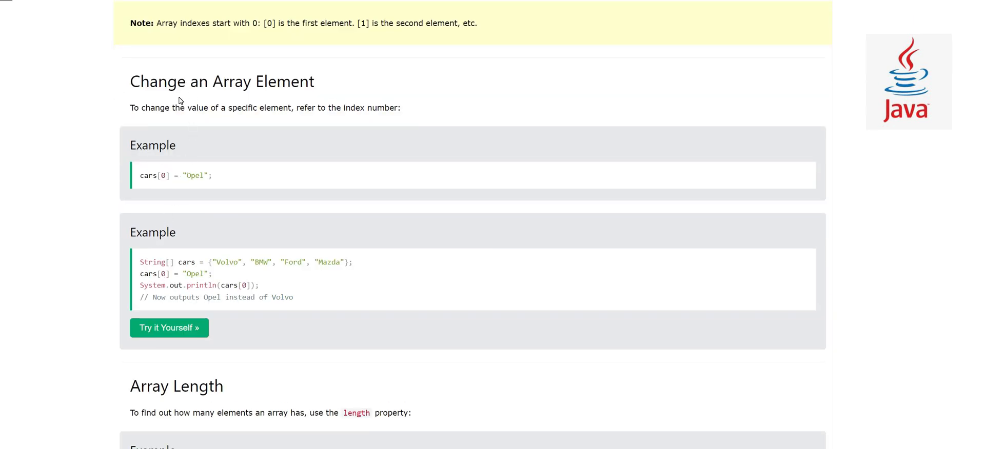
mouse_move(217, 96)
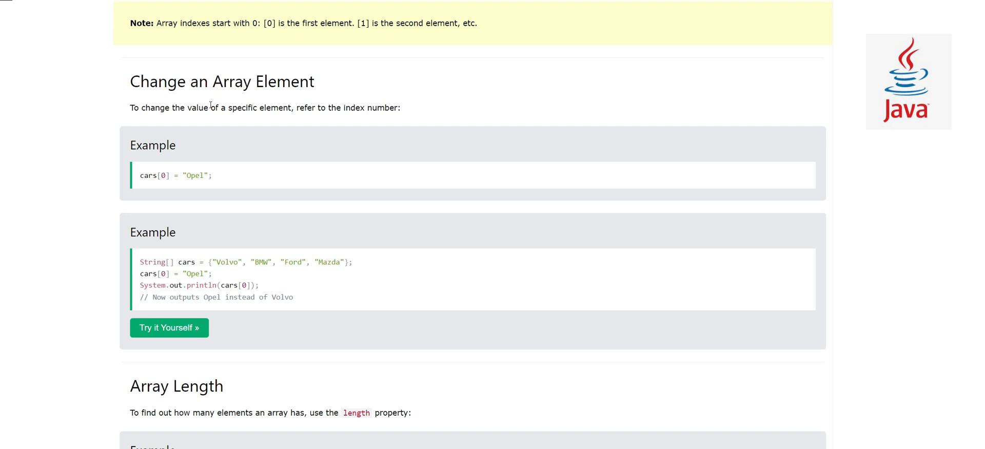
mouse_move(214, 102)
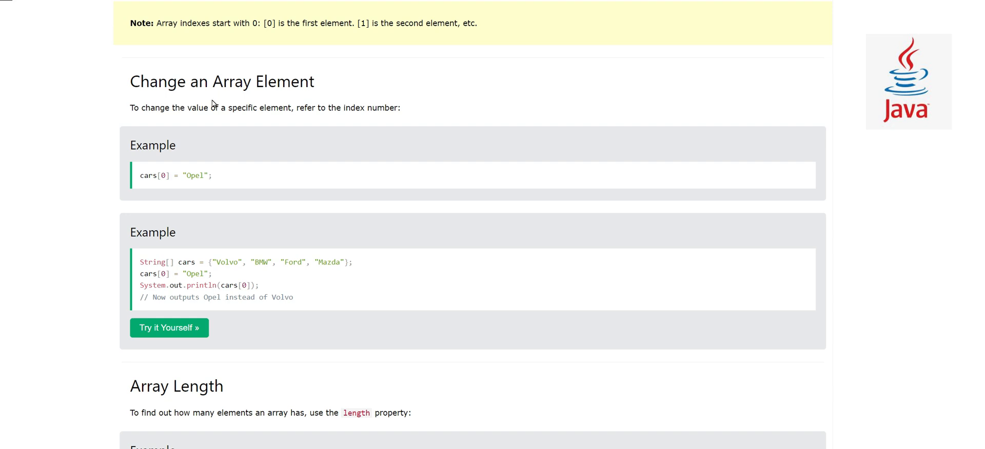
mouse_move(180, 180)
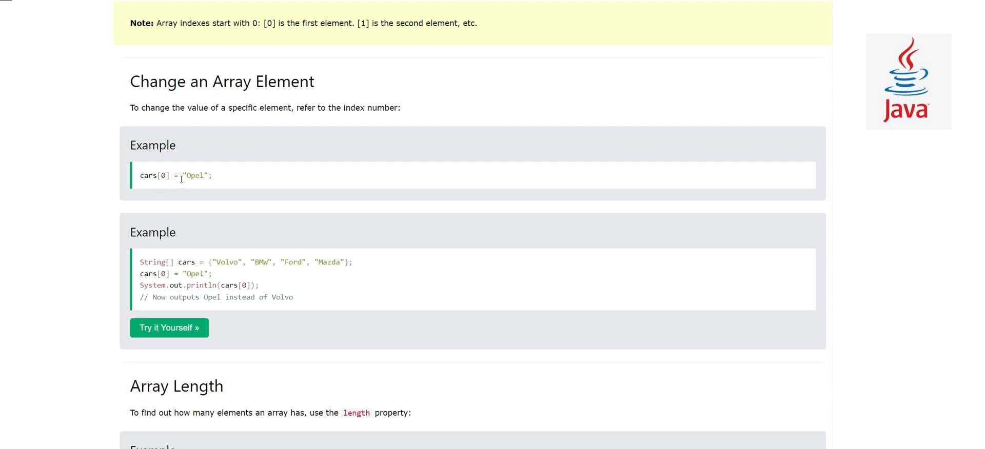
scroll("down", 3)
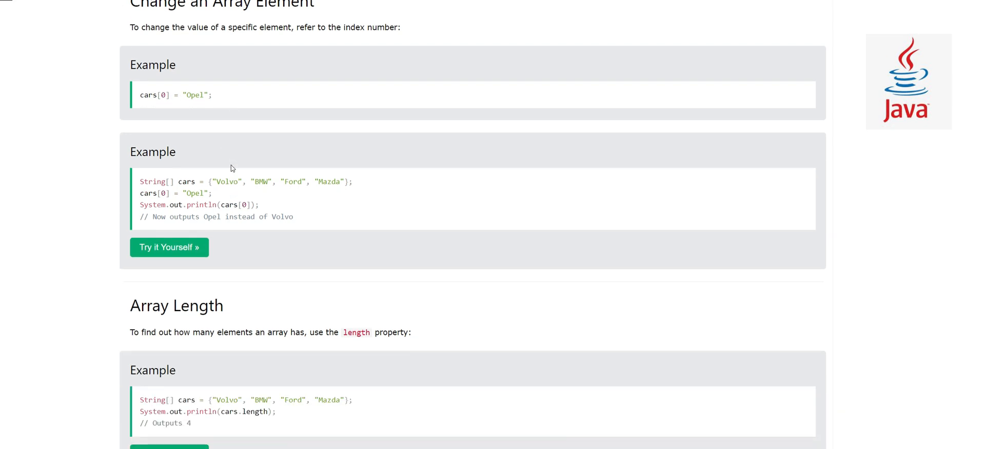
left_click(168, 247)
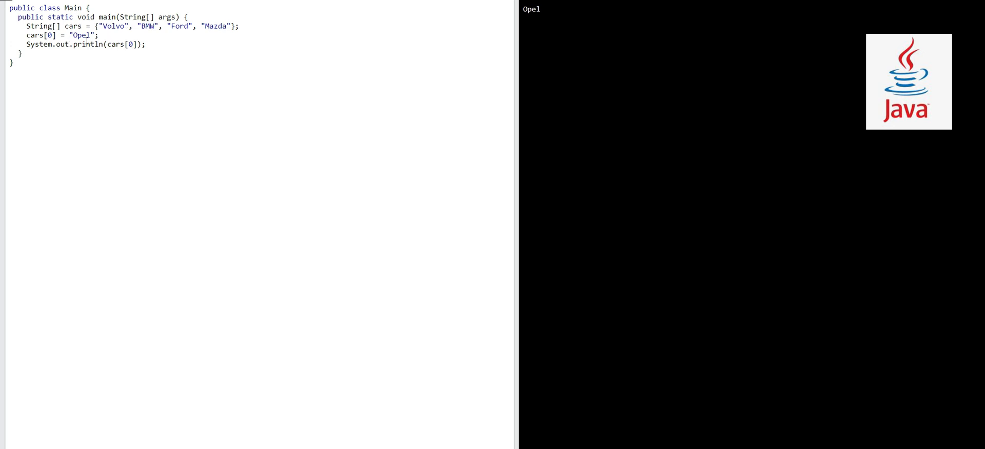
Replace the assigned value "Opel" with "Kia" so the example prints Kia
double_click(82, 36)
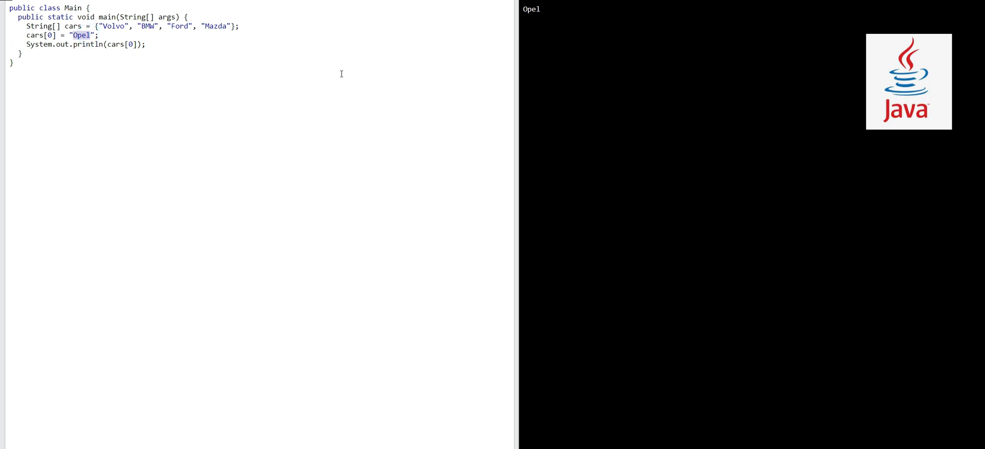
type("Kia")
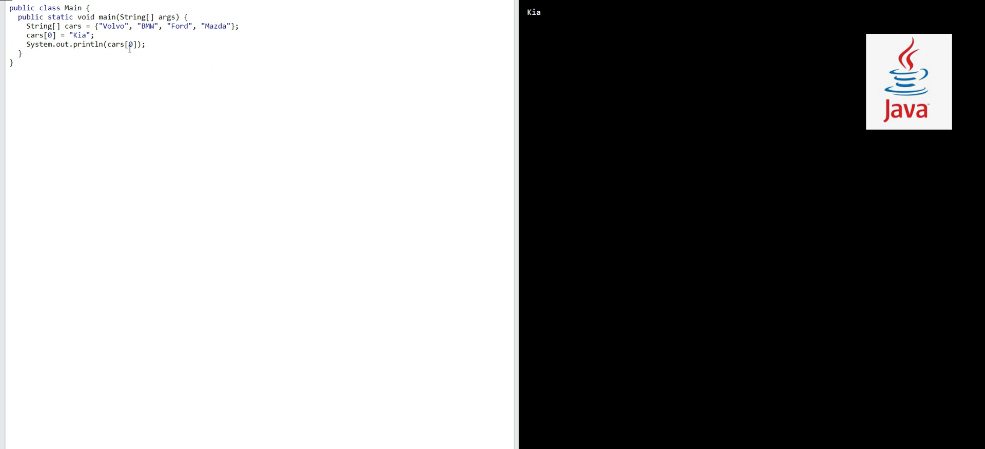
mouse_move(128, 92)
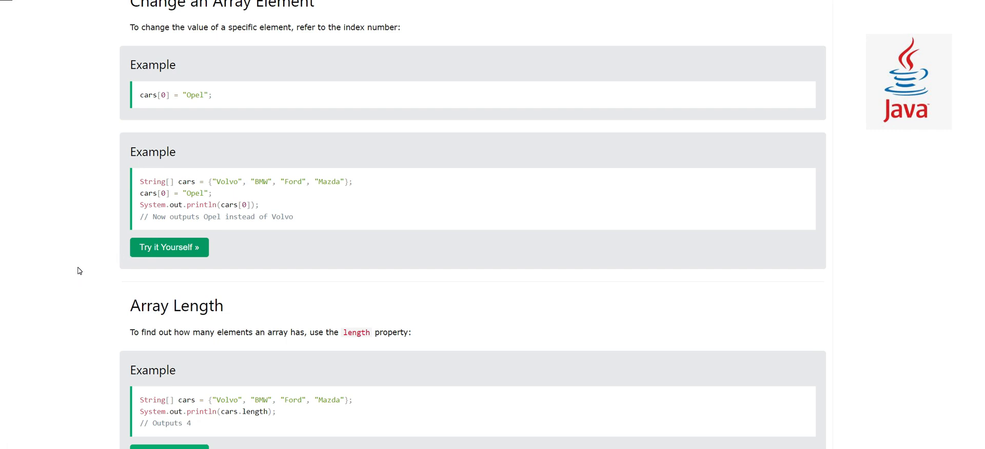
scroll("down", 3)
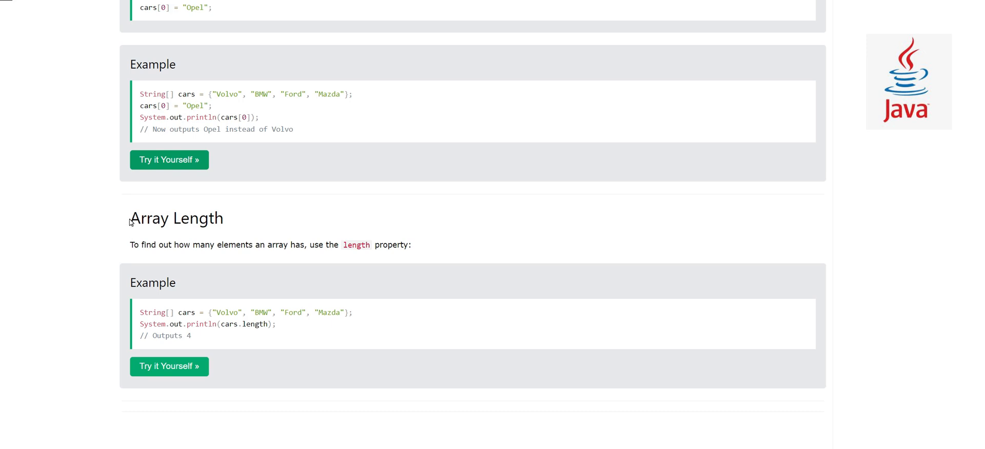
mouse_move(129, 226)
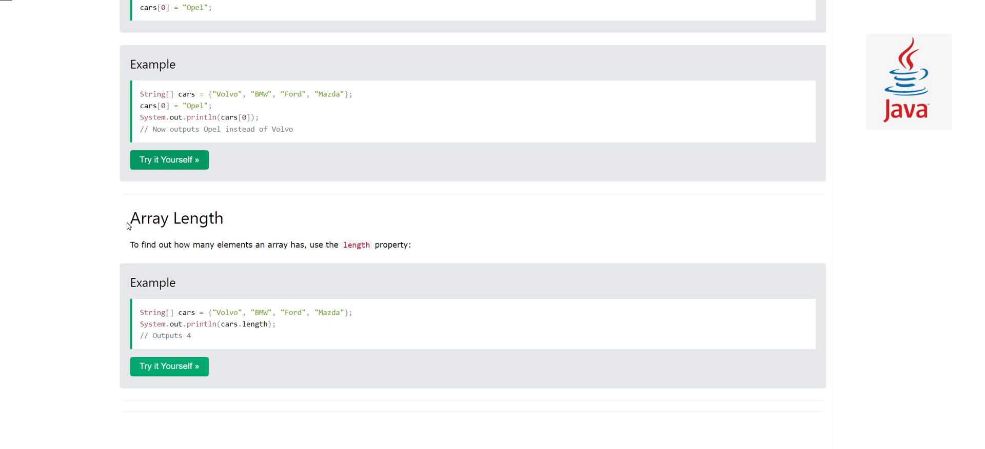
mouse_move(282, 270)
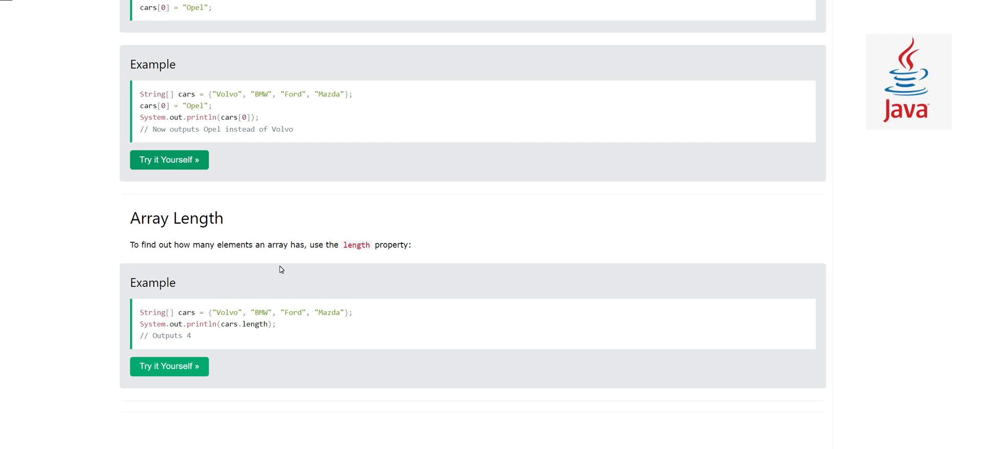
mouse_move(335, 264)
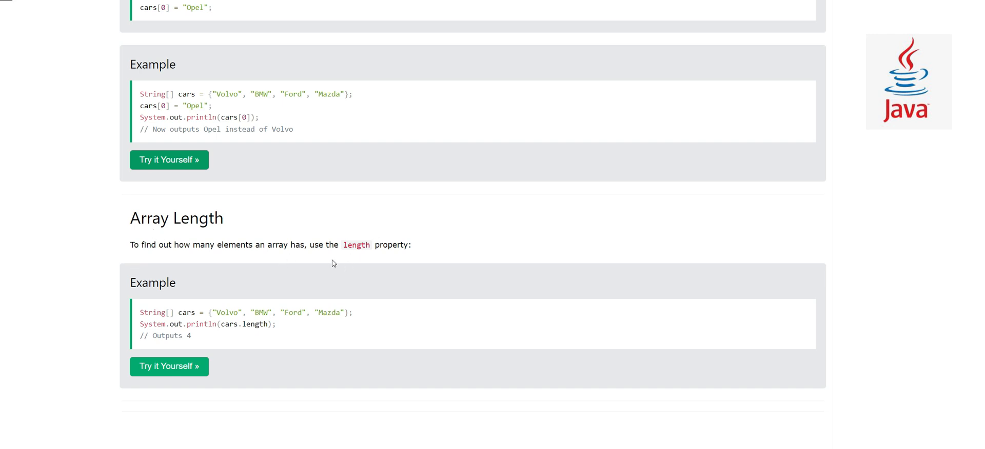
mouse_move(326, 261)
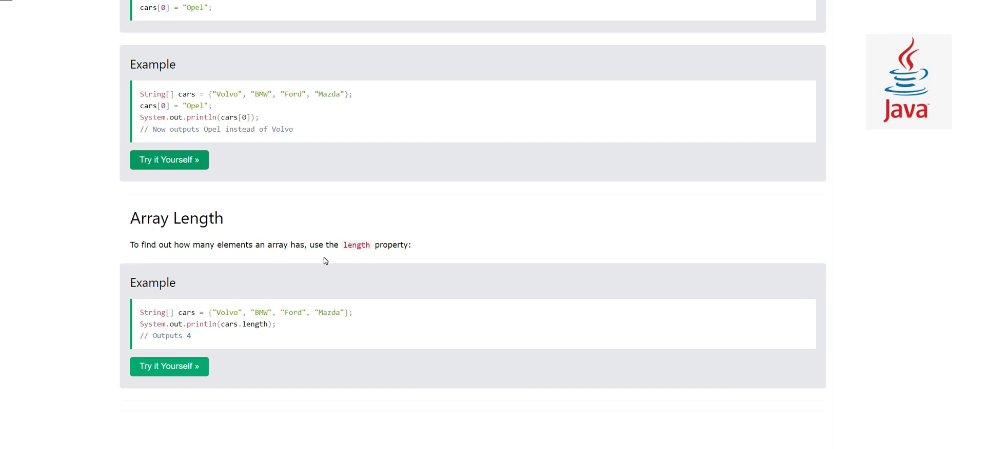
mouse_move(343, 247)
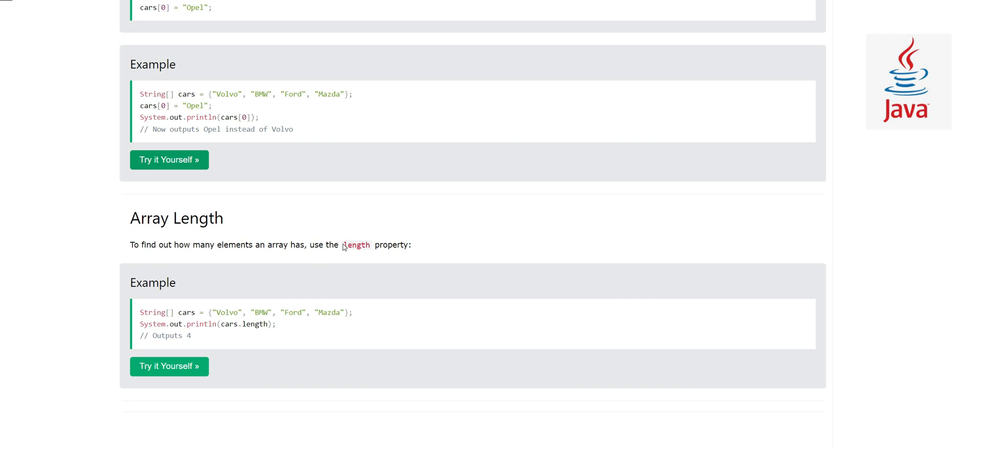
mouse_move(162, 339)
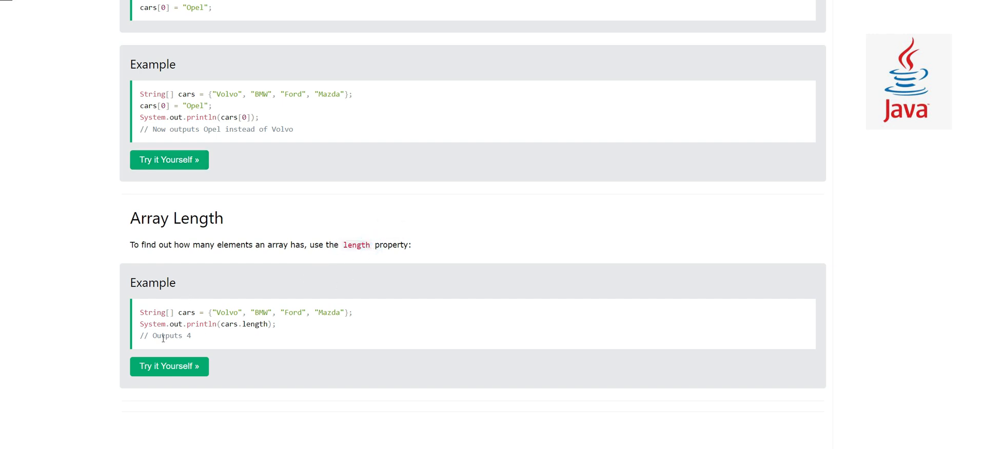
Launch the Array Length example in the Try-it editor, printing 4 for cars.length
left_click(168, 366)
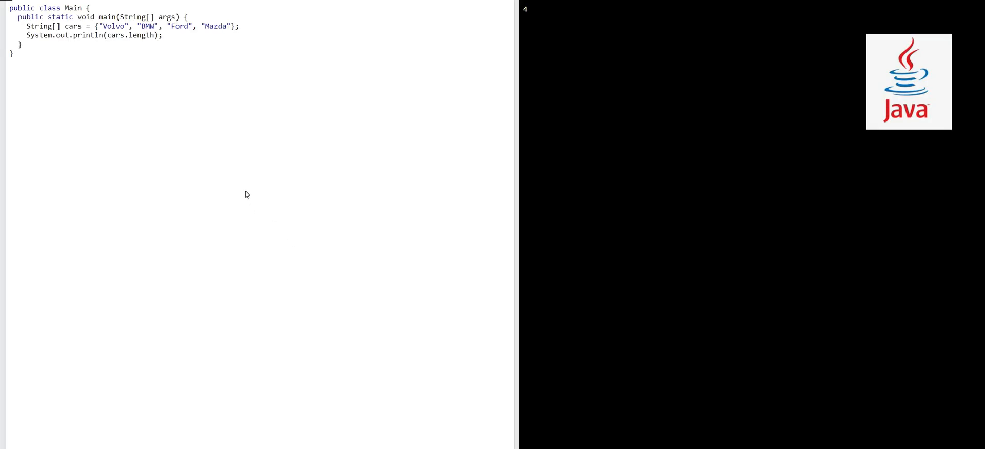
mouse_move(129, 173)
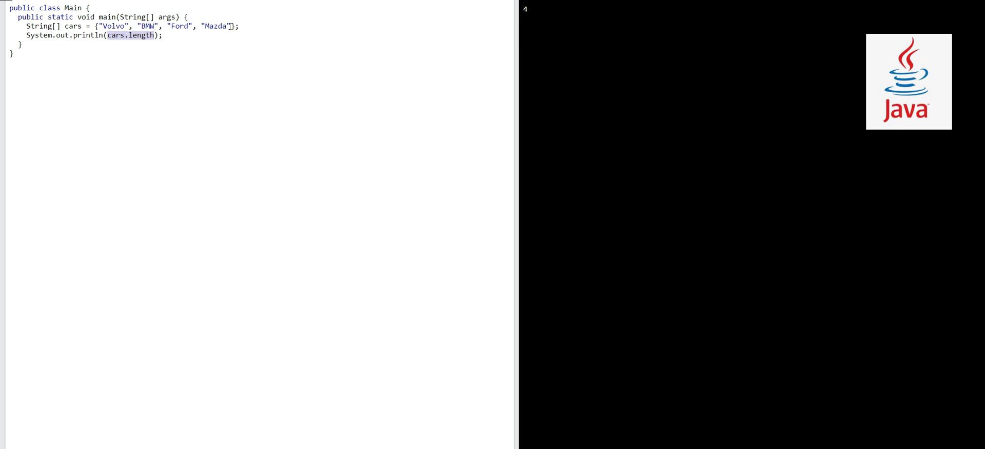
Append "kia", "Toyota" and "Lexus" after "Mazda" so cars.length becomes 7
left_click(228, 25)
type(", \"")
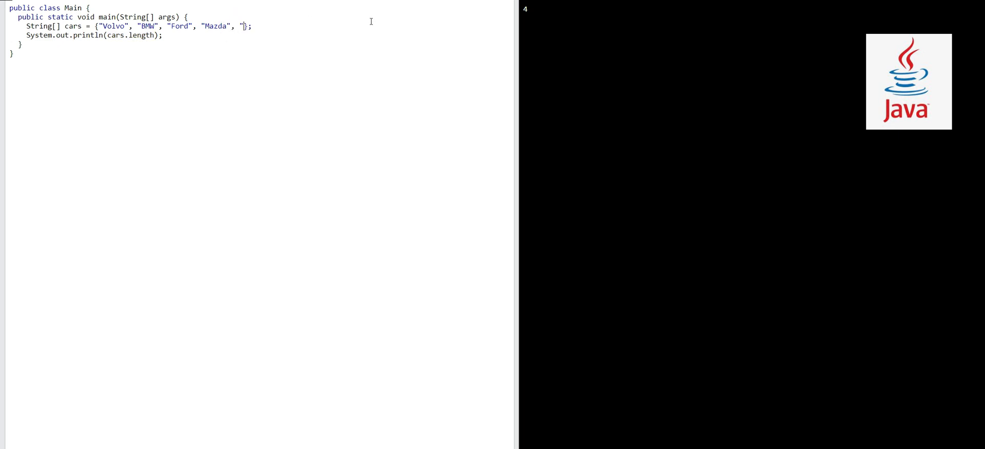
type("kia\",")
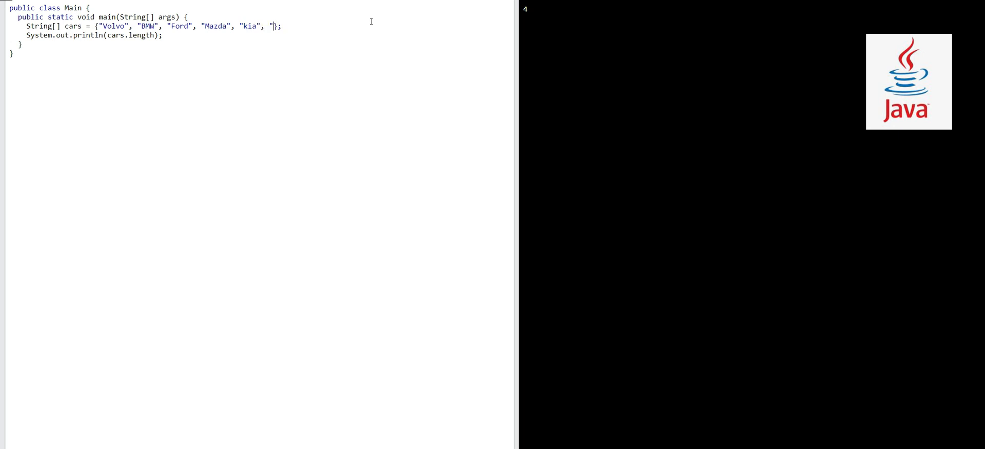
type("Toyota\",")
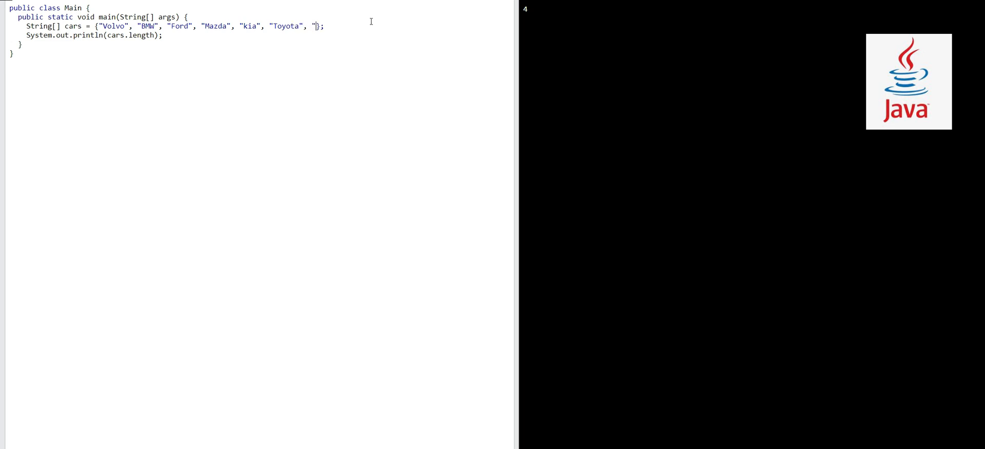
type("Lexus\"")
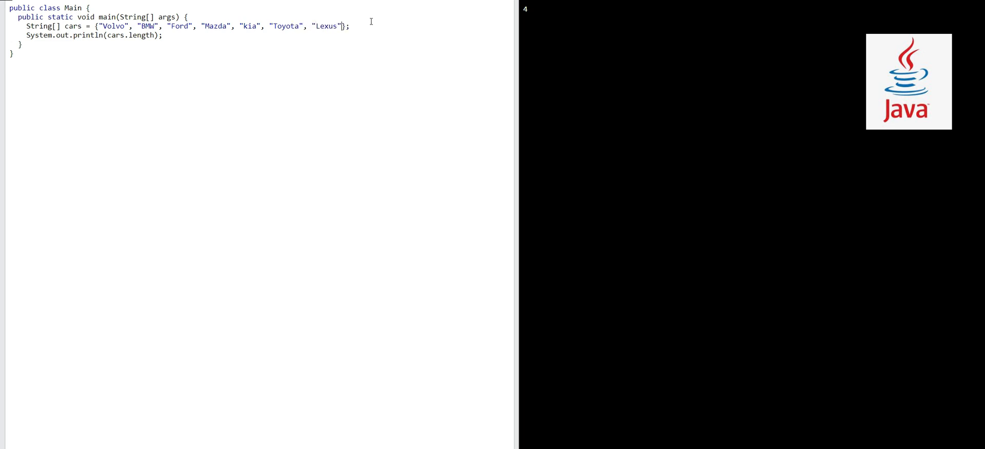
mouse_move(311, 6)
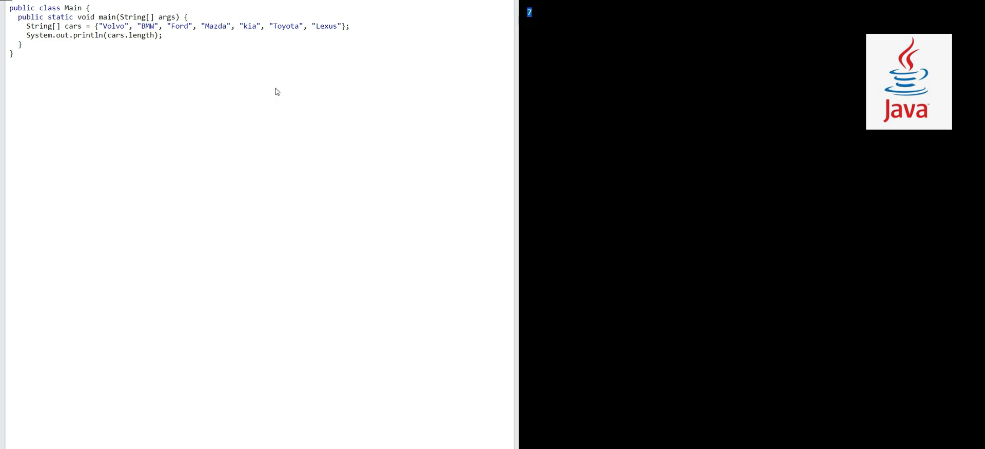
mouse_move(240, 94)
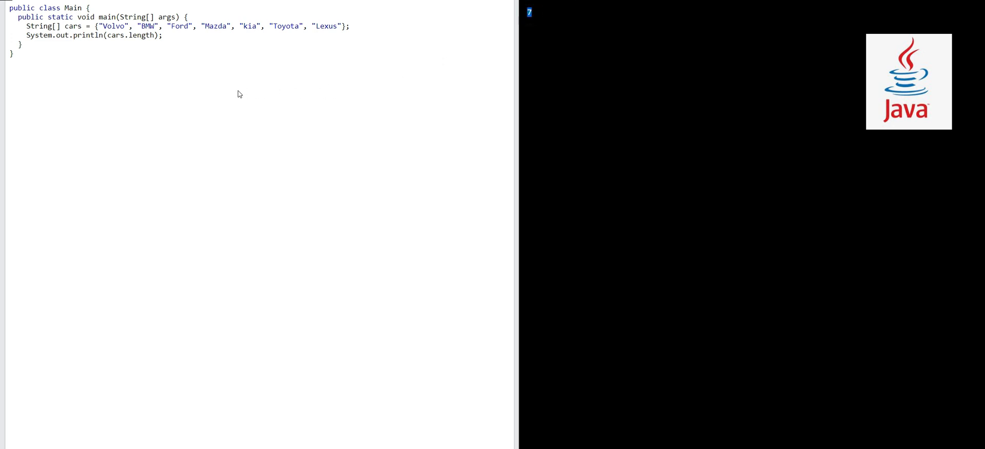
mouse_move(229, 93)
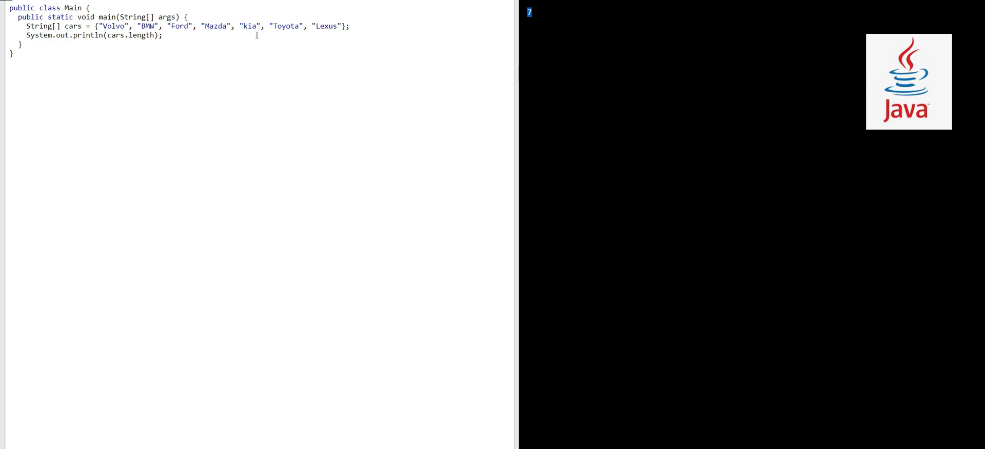
mouse_move(202, 79)
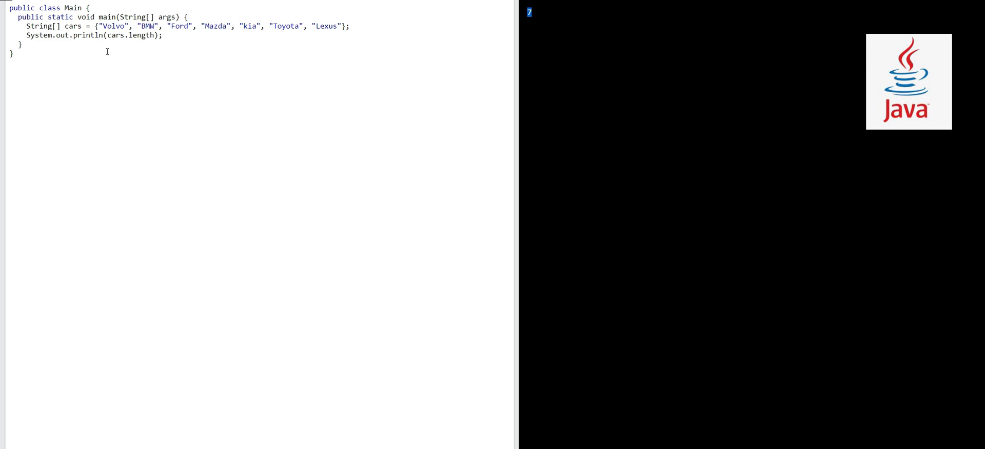
mouse_move(623, 53)
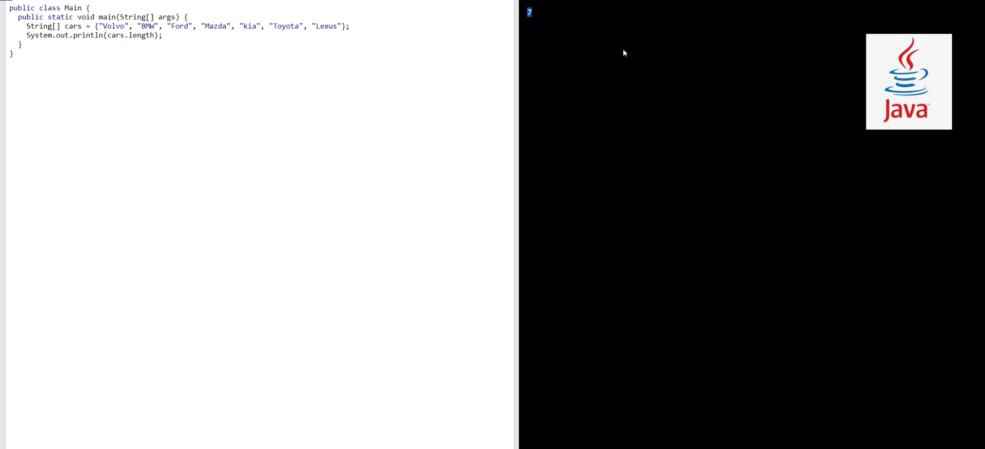